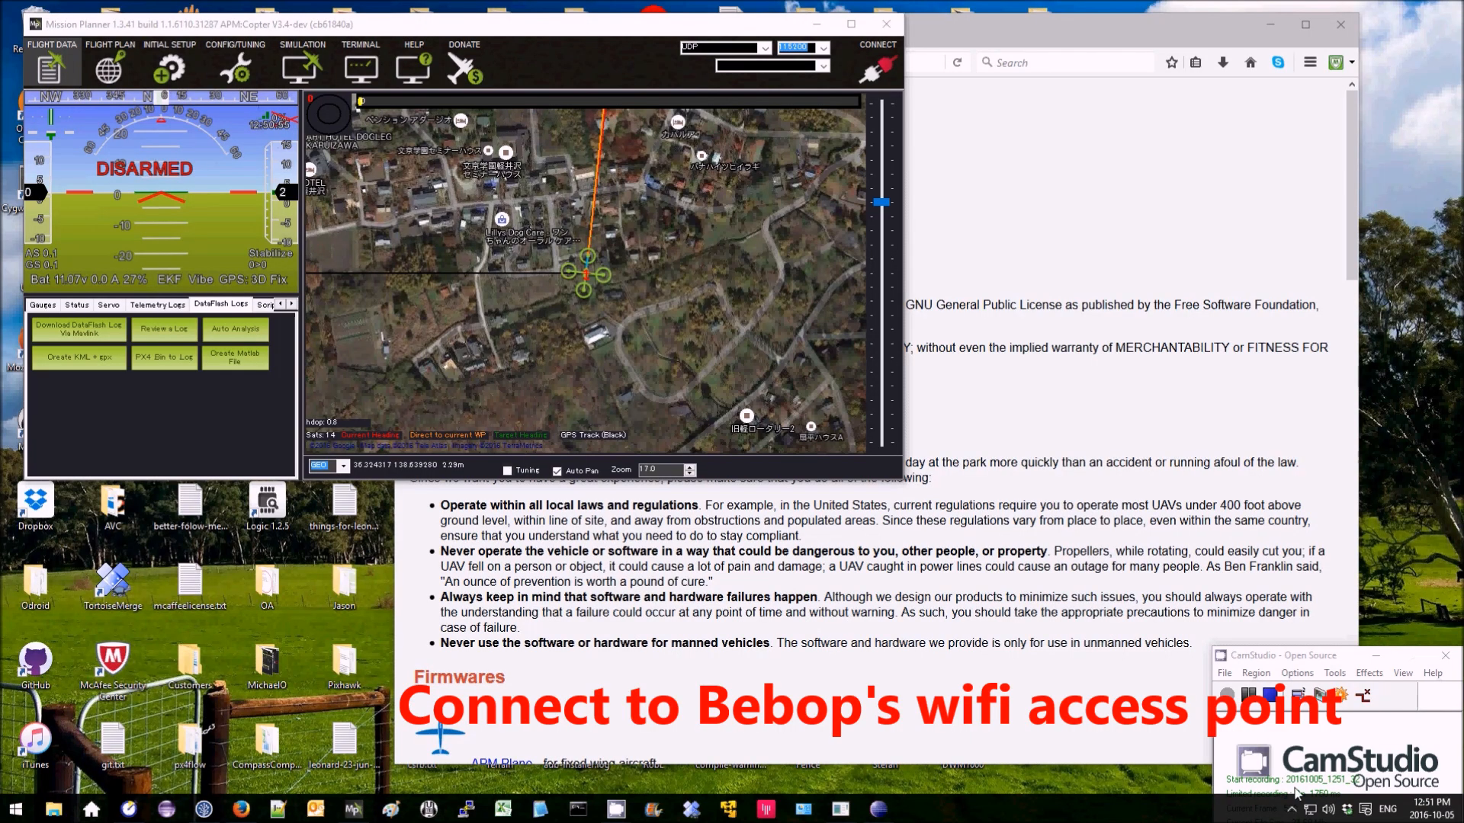
Step: Select the drone's Wi-Fi network from the taskbar wireless network list
left_click(1329, 808)
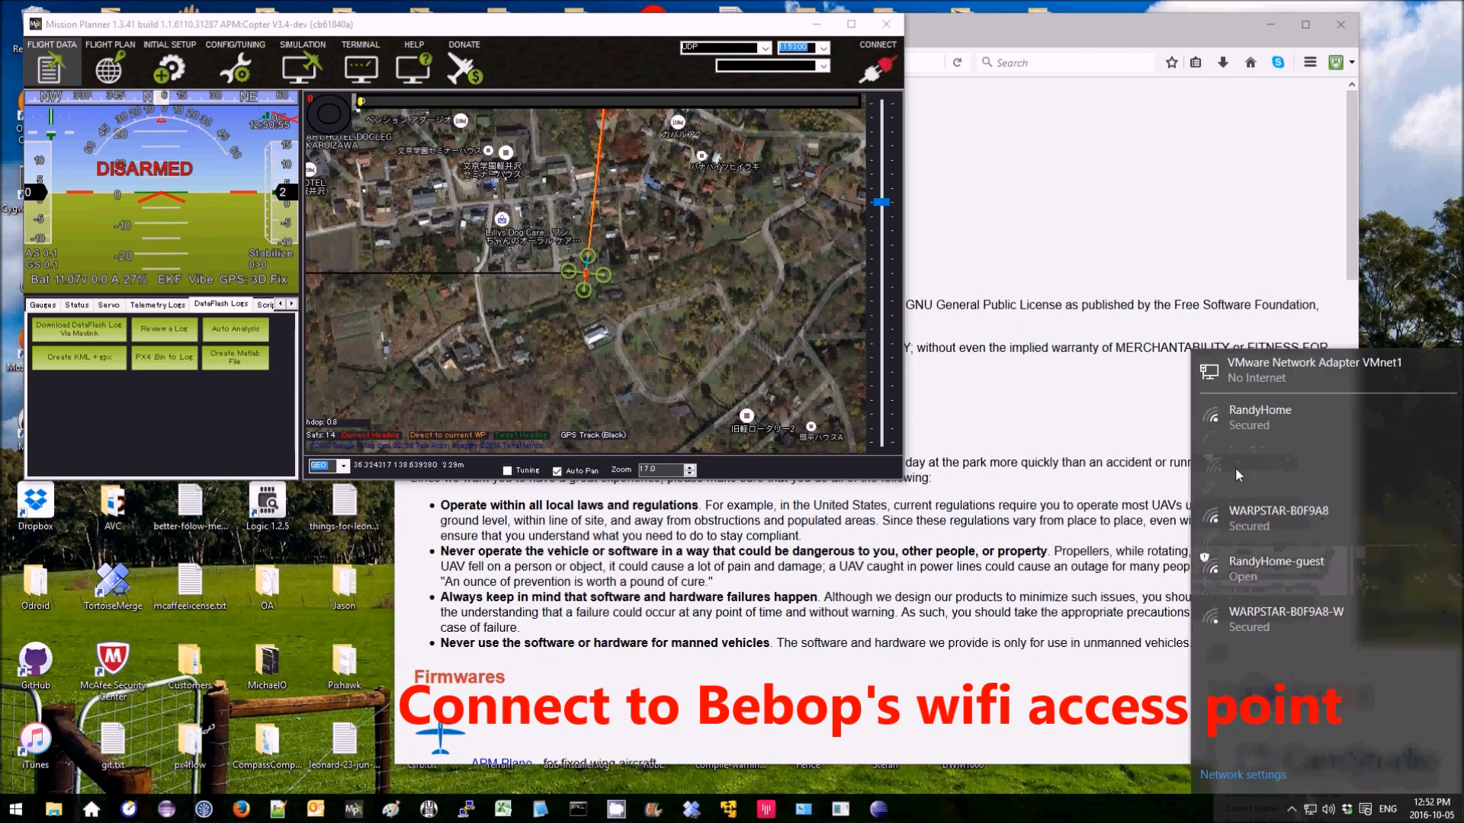
left_click(1269, 467)
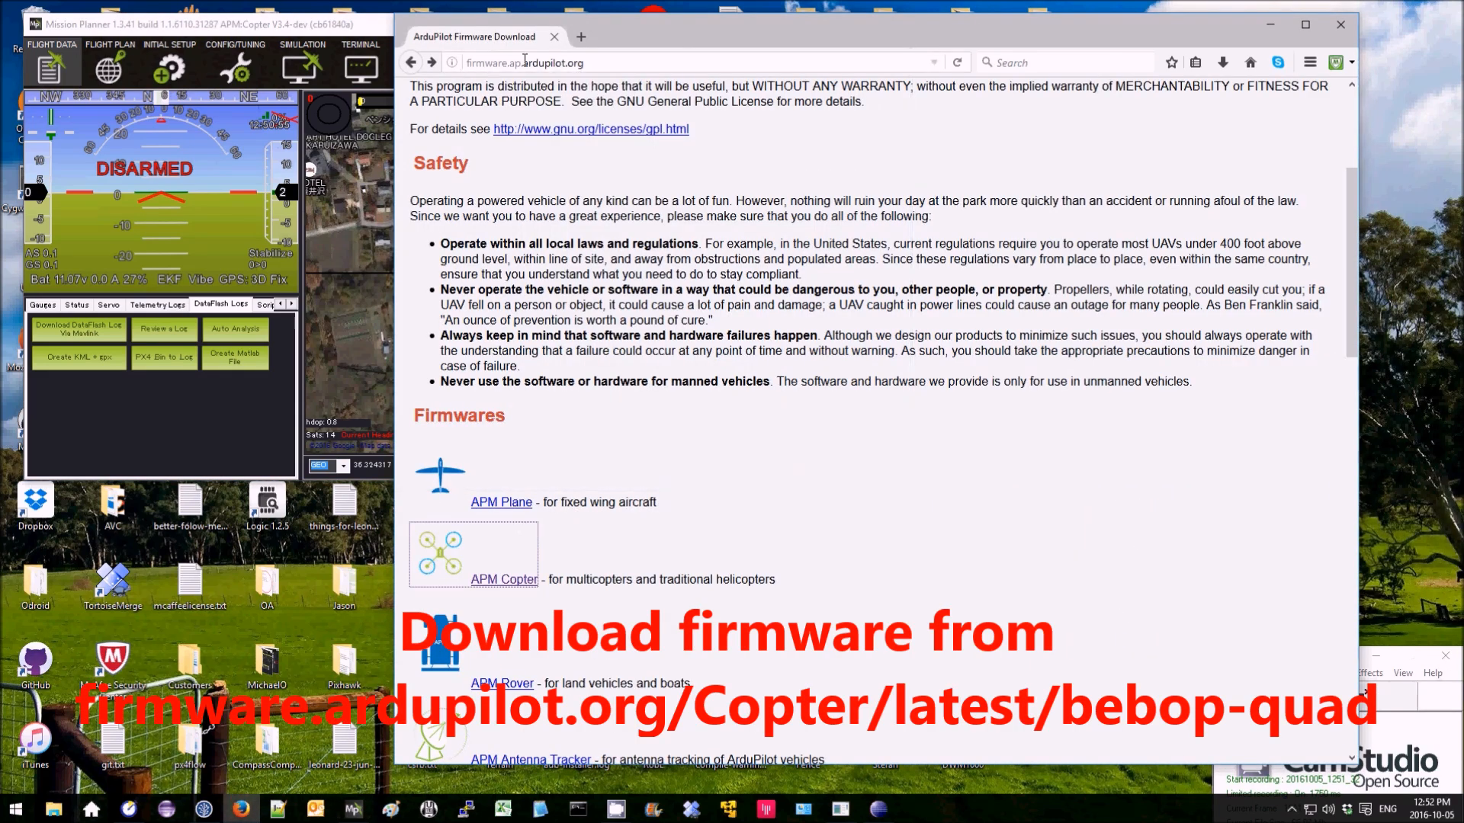
Step: Download arducopter-quad from the Copter/latest/bebop-quad firmware folder with Save Link As
left_click(503, 579)
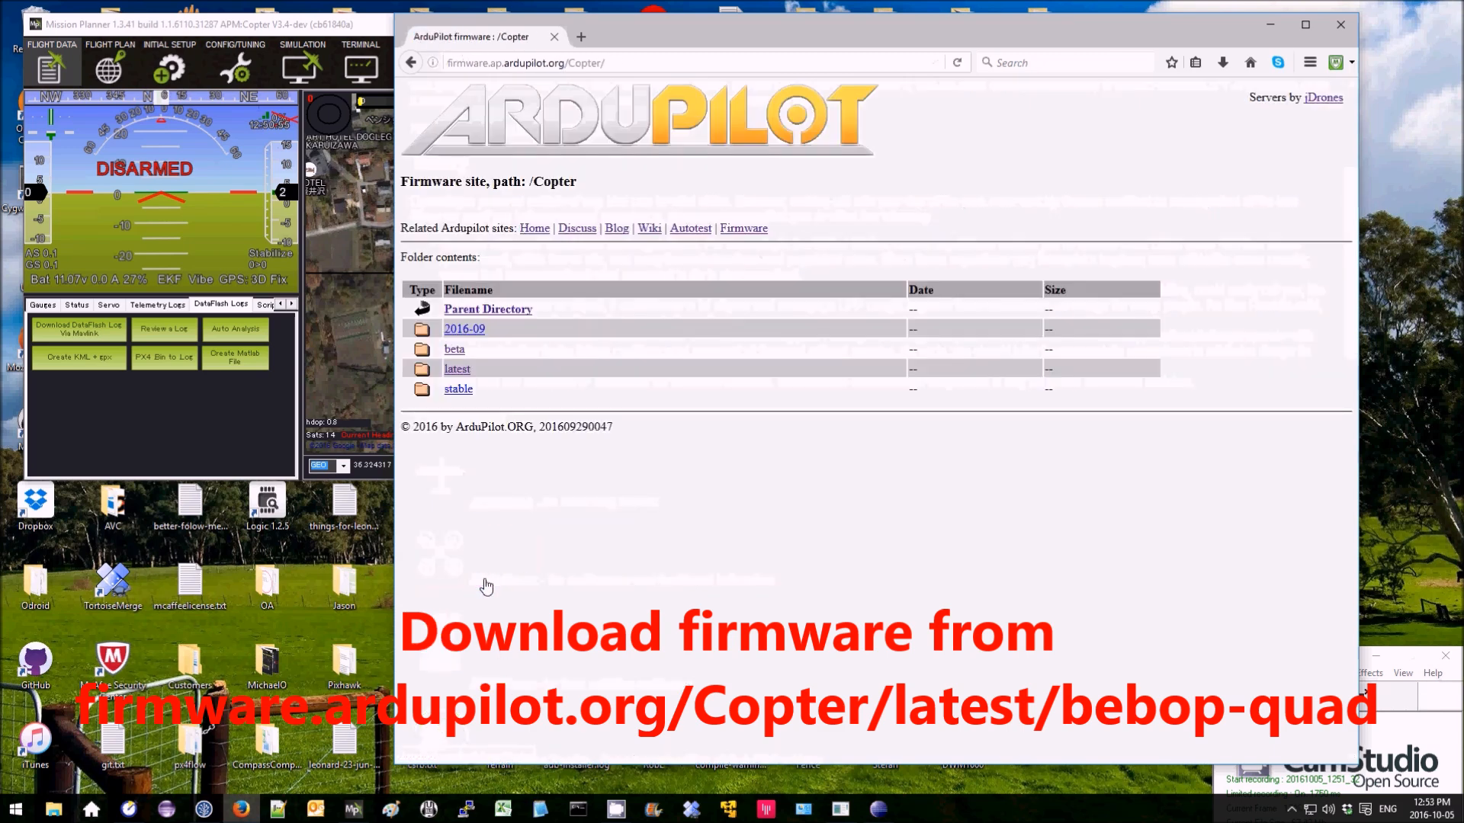
left_click(458, 369)
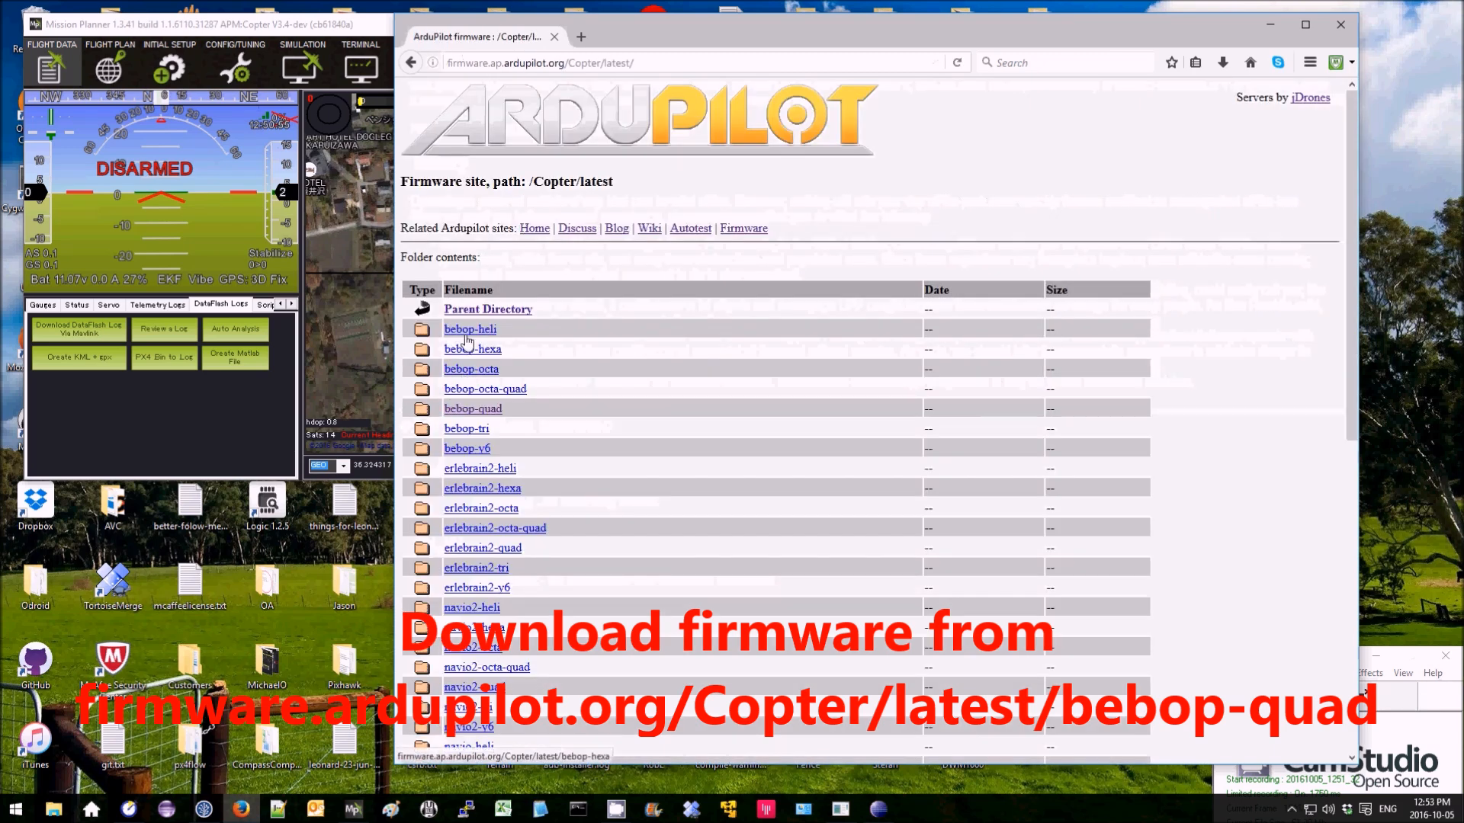
left_click(473, 407)
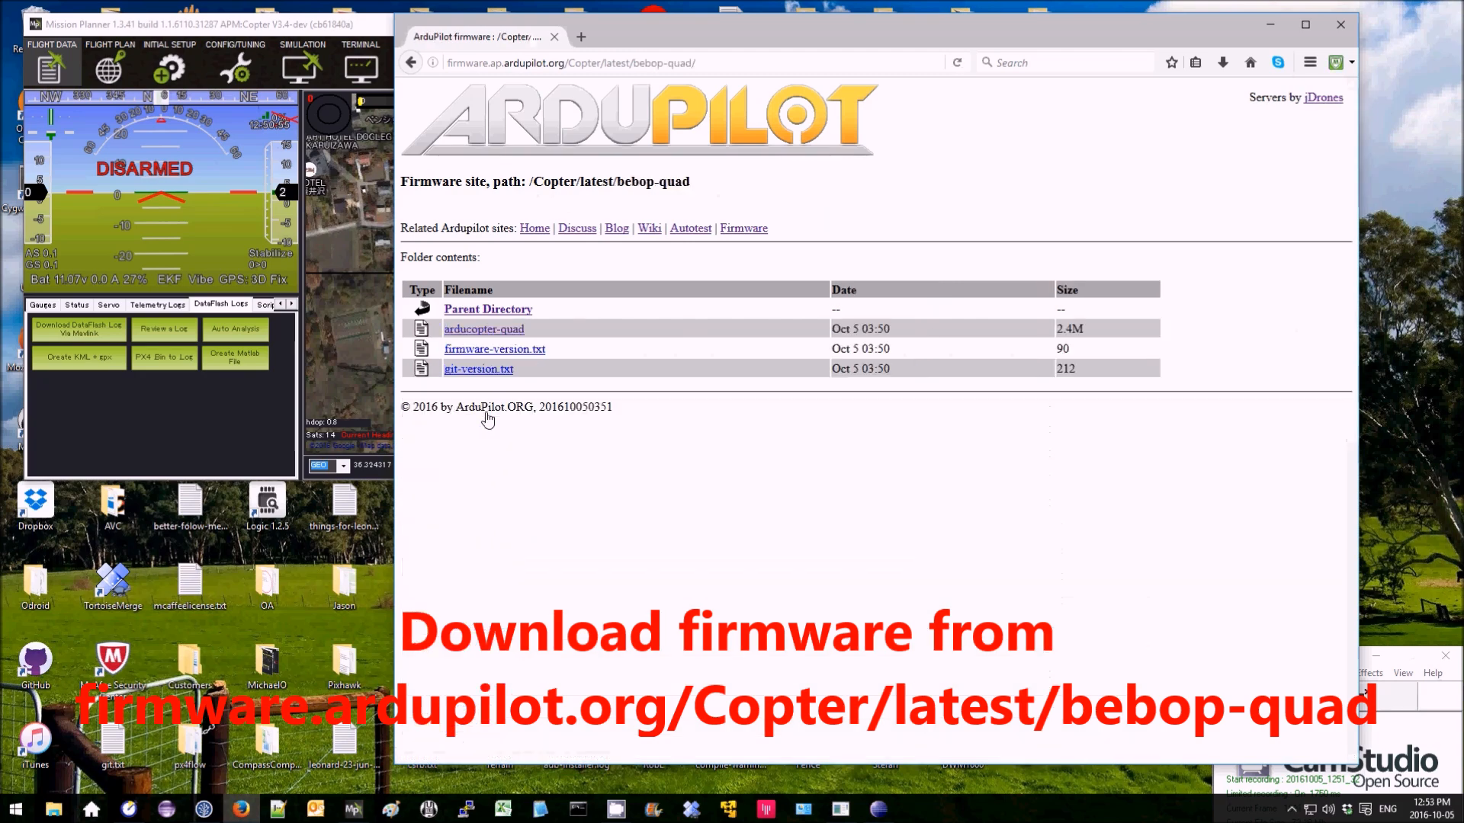
right_click(483, 329)
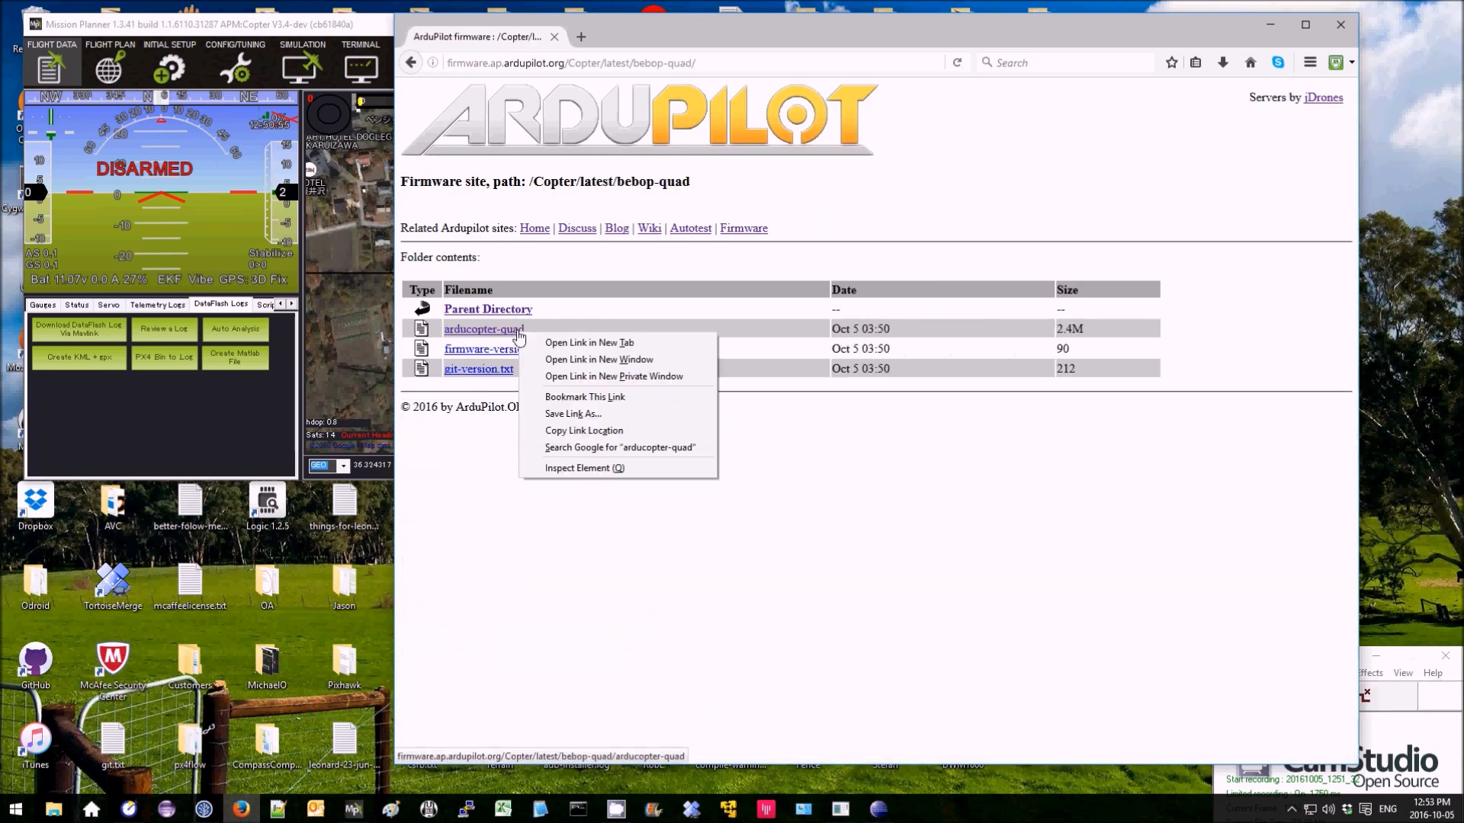
left_click(572, 413)
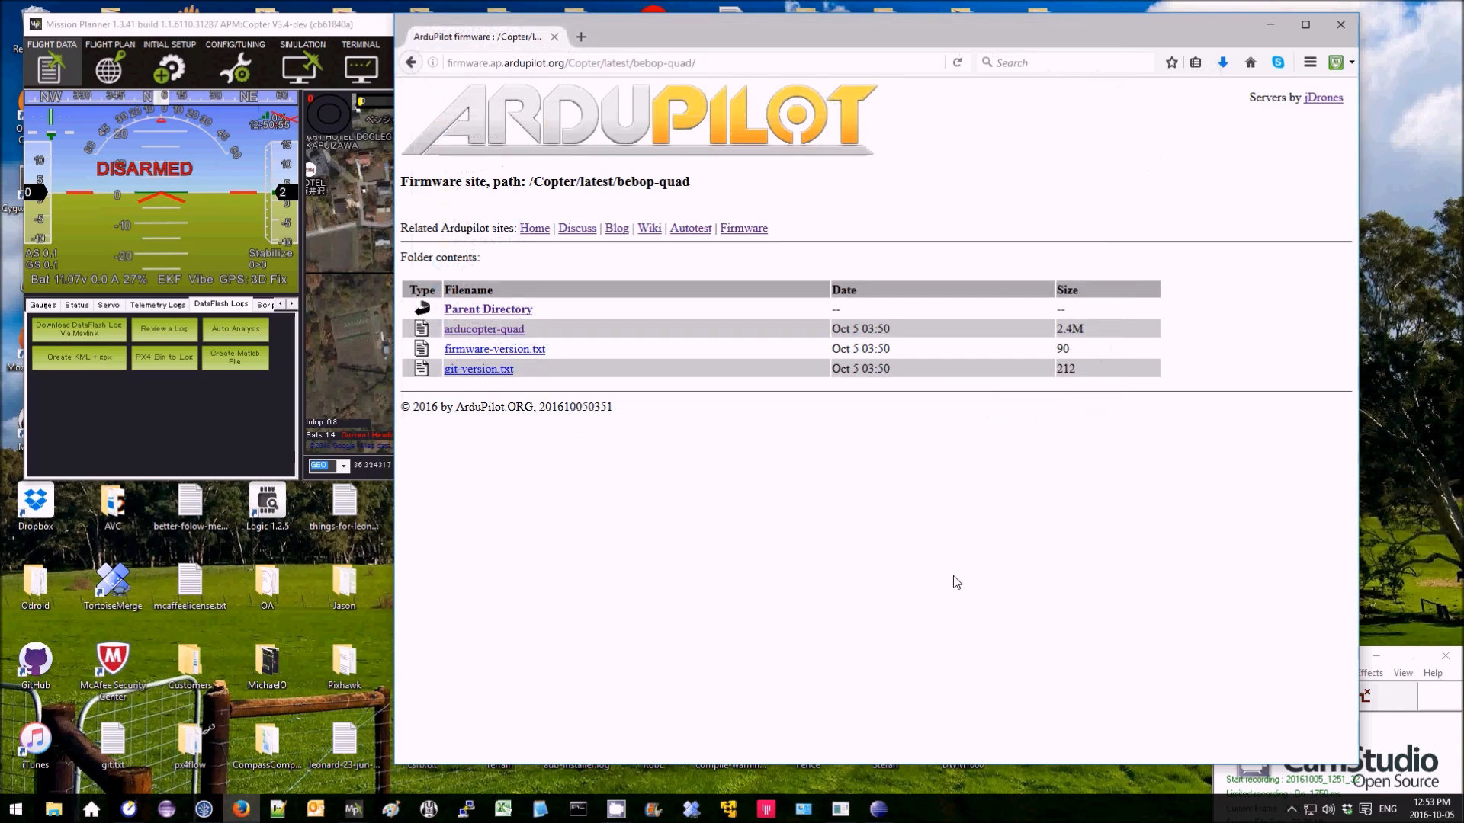
Step: In Mission Planner's Initial Setup > Install Firmware, choose arducopter-quad as custom firmware
left_click(196, 24)
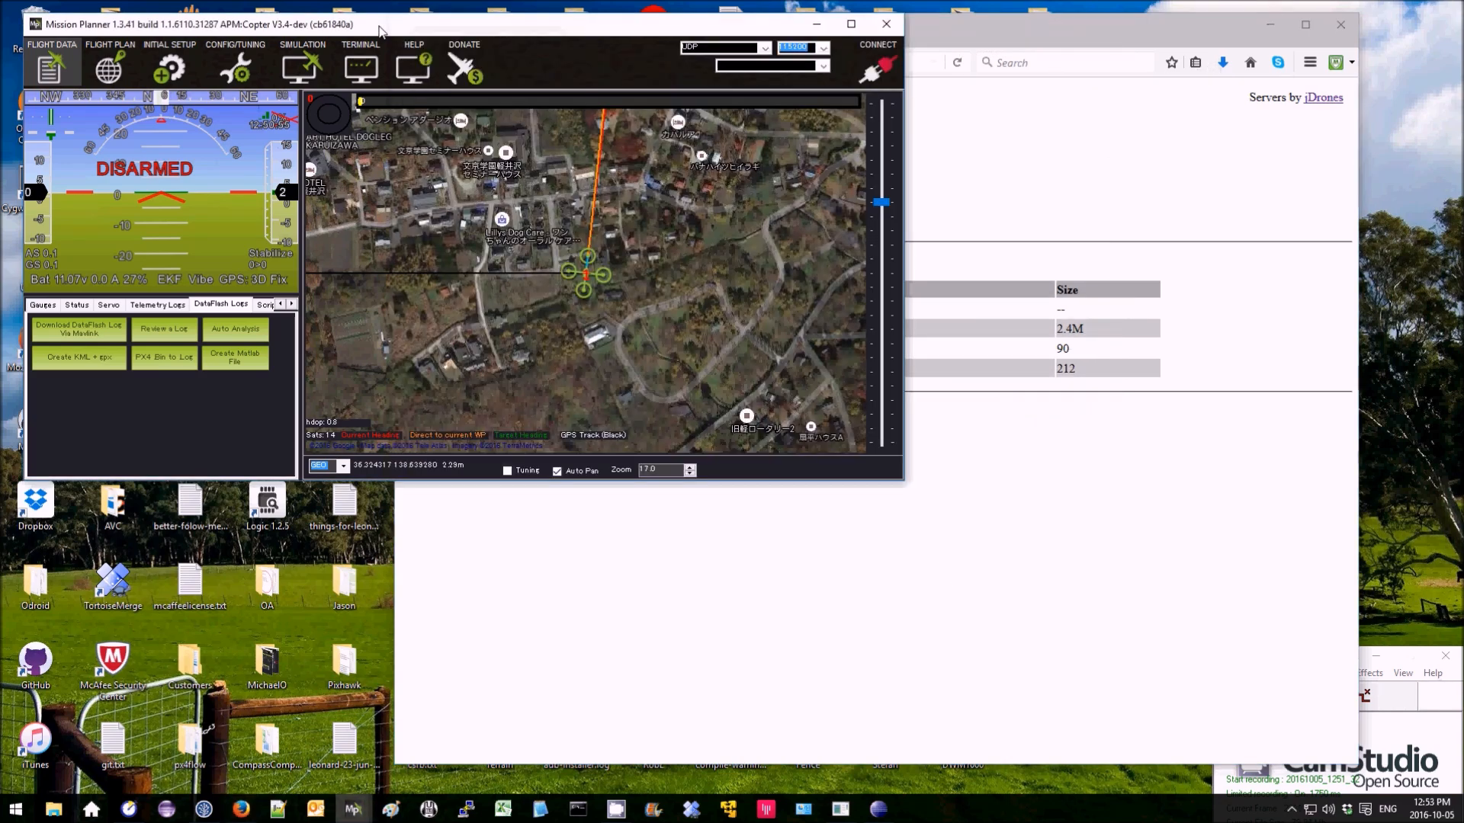
left_click(169, 46)
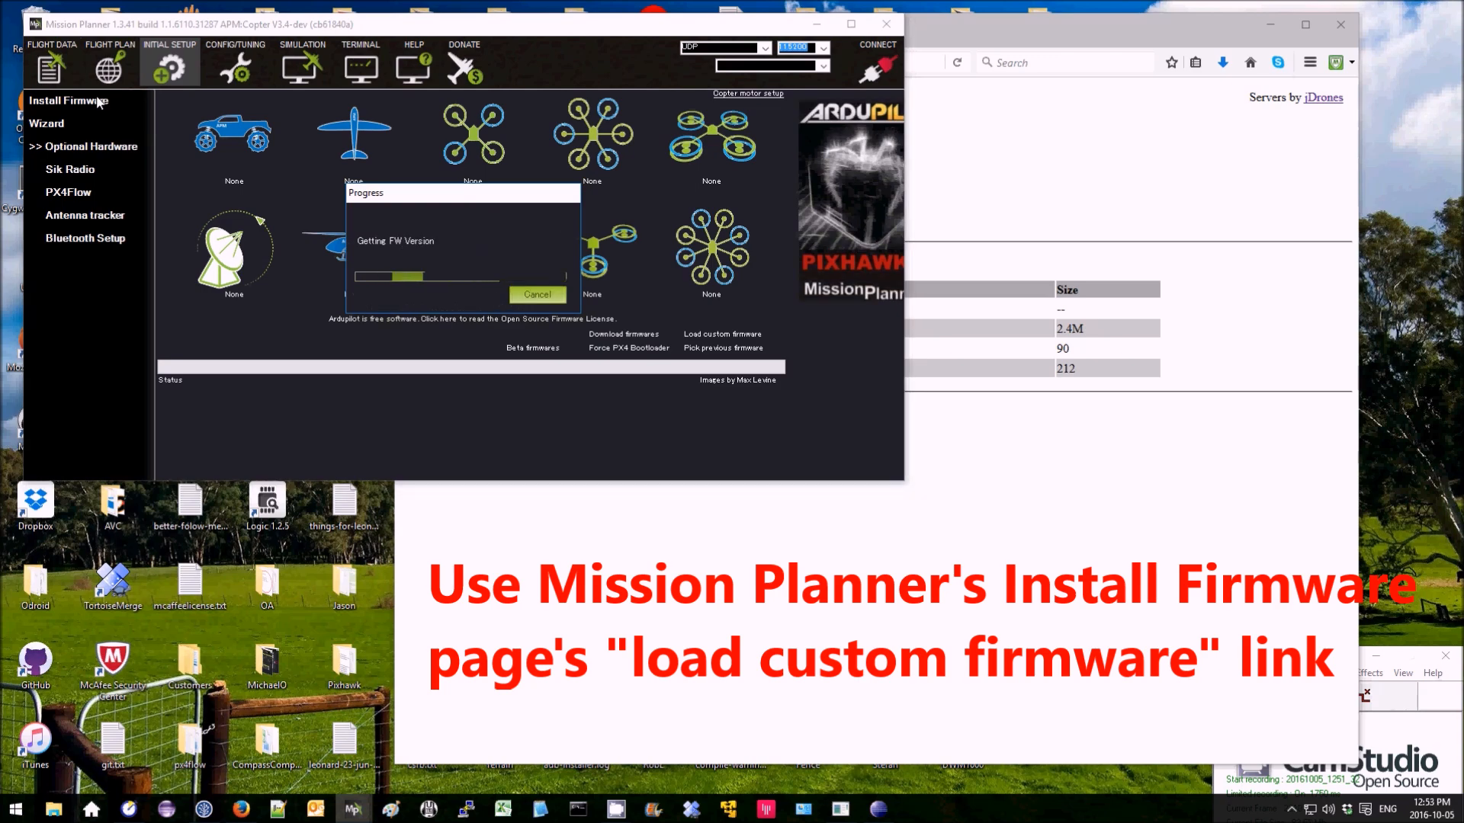
left_click(538, 295)
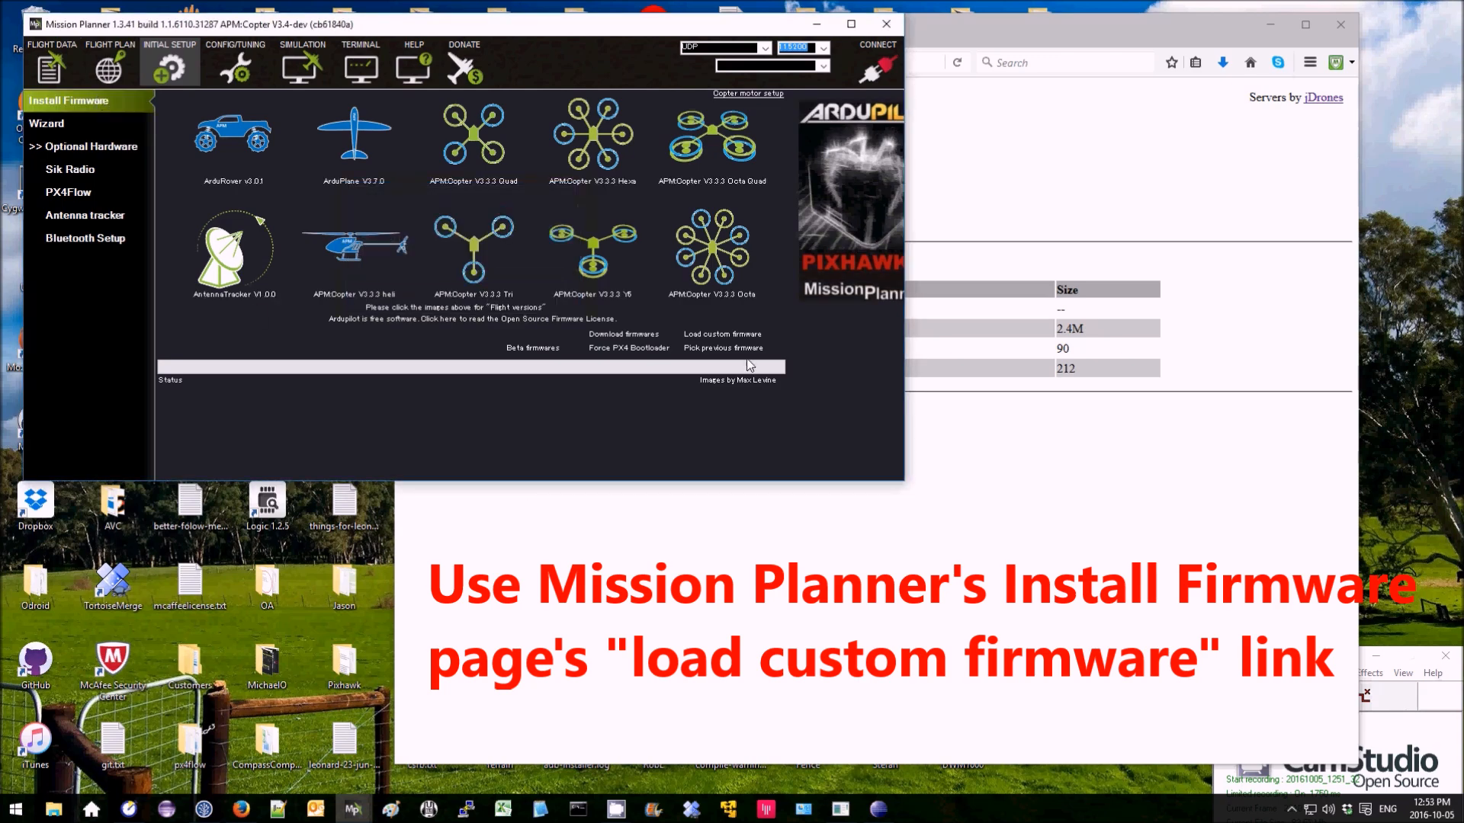
left_click(722, 334)
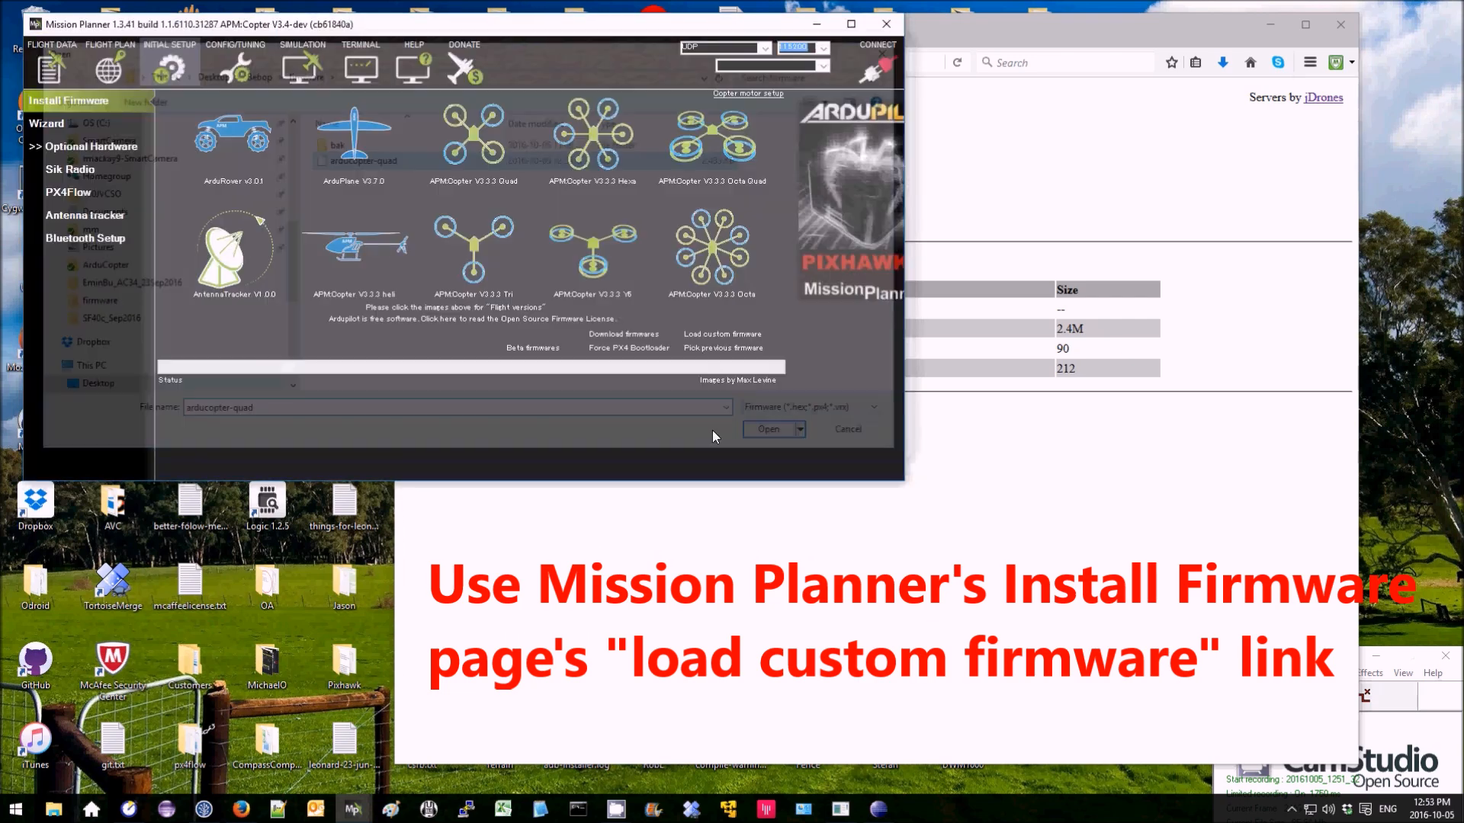
Step: Load arducopter-quad, confirm a Linux Bebop2 board, and start flashing after the power-button presses
left_click(768, 428)
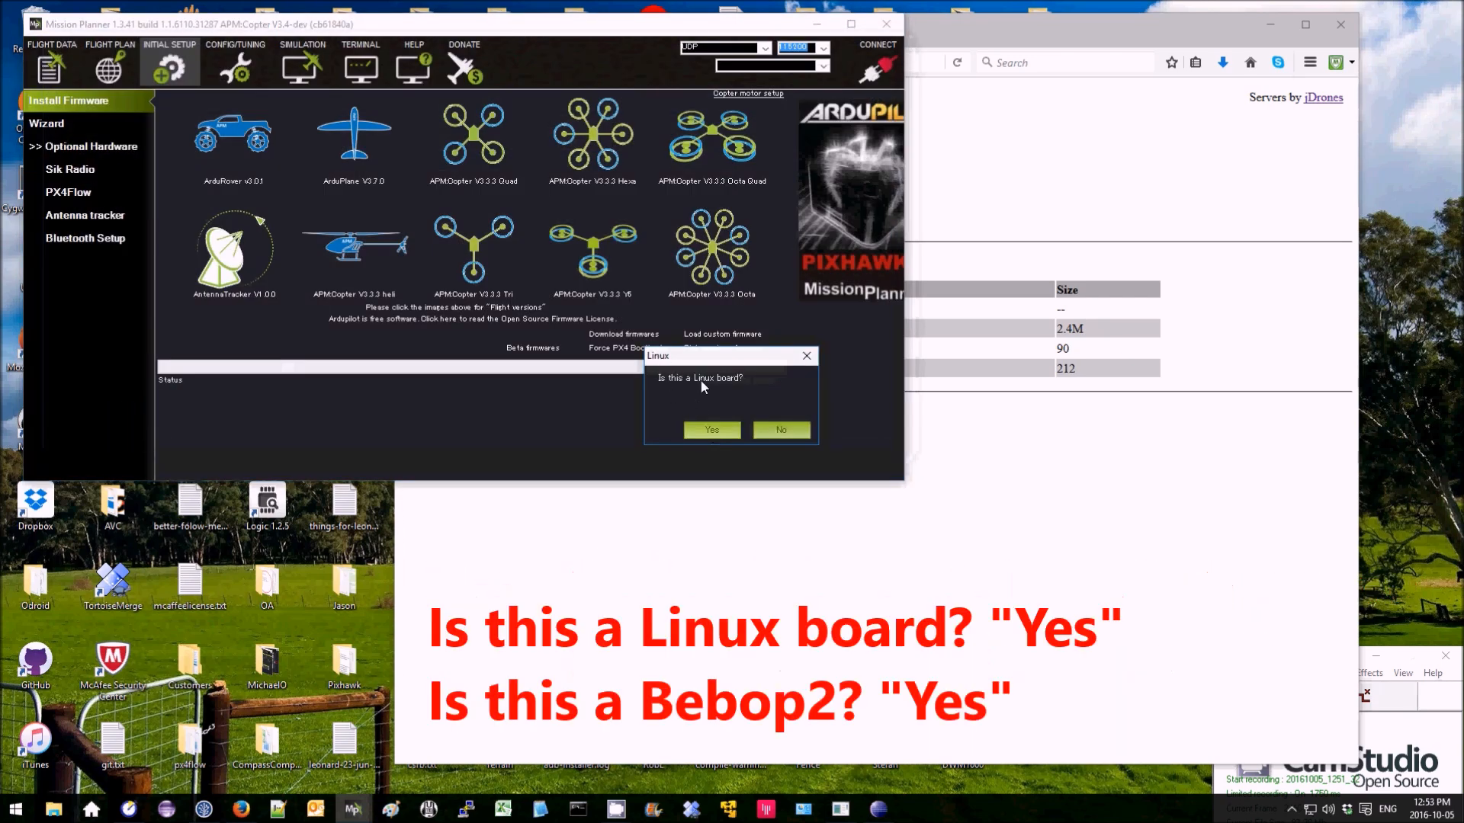
left_click(710, 429)
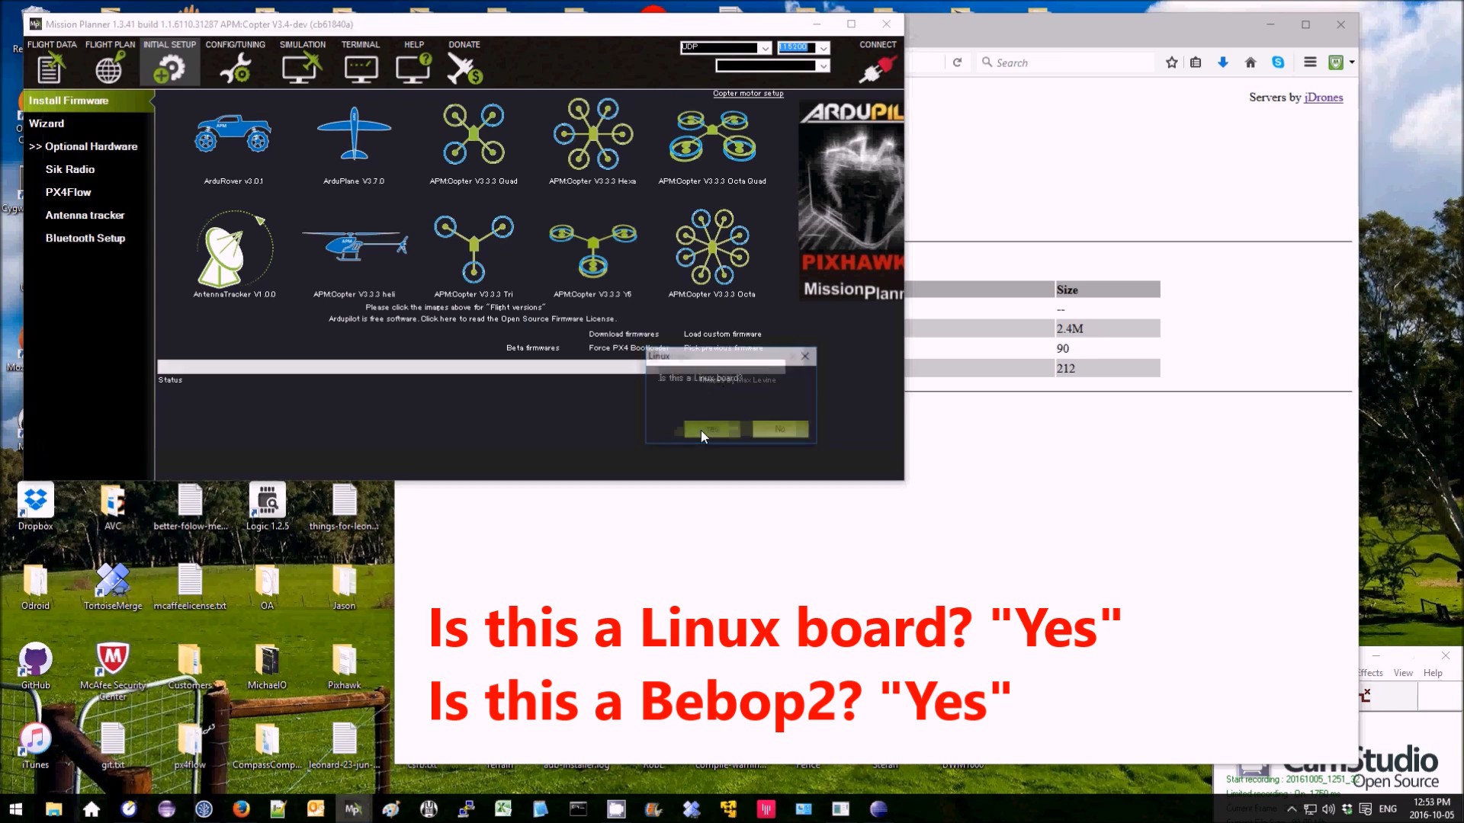
left_click(702, 429)
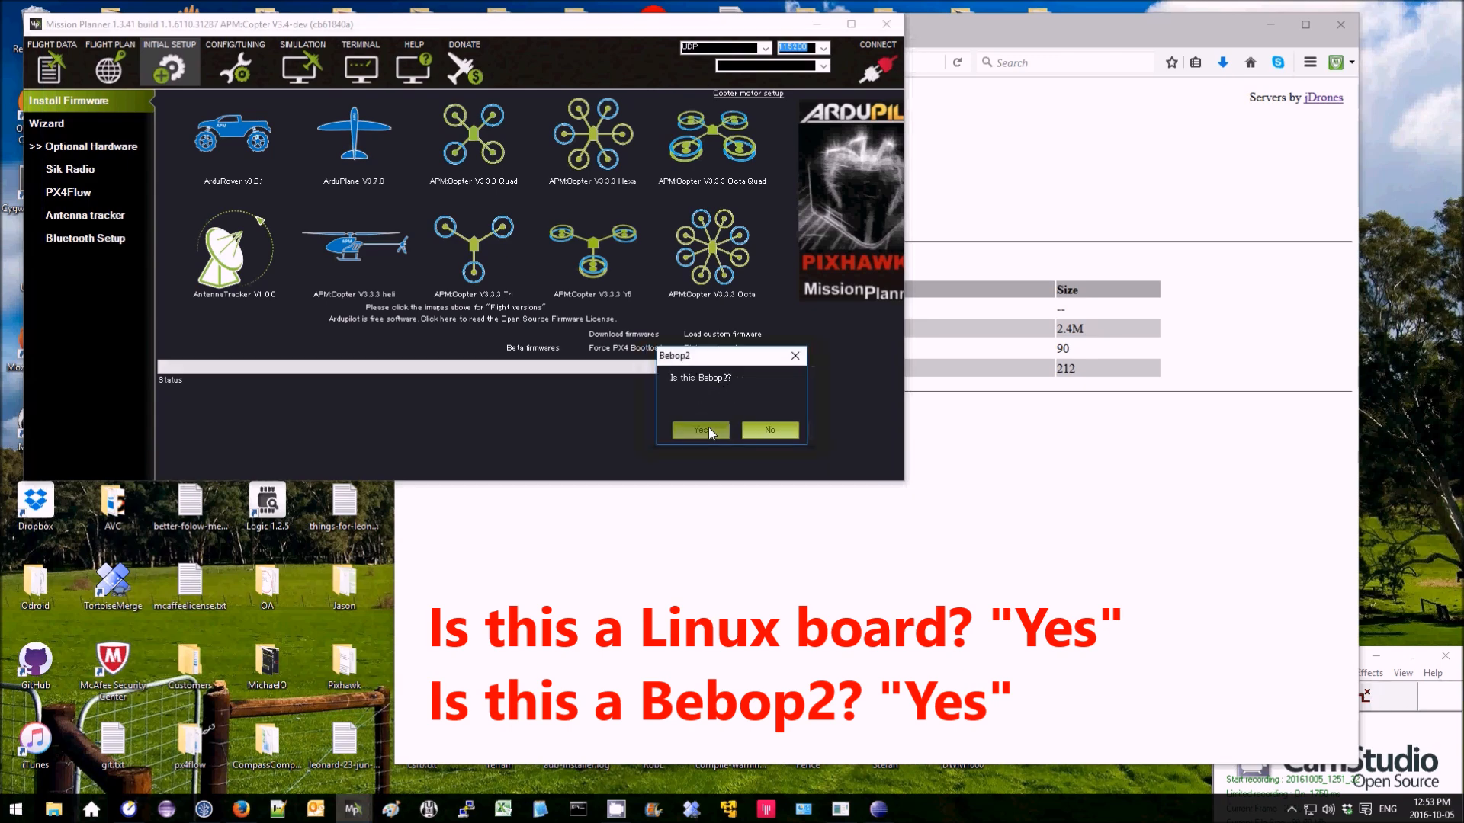
left_click(699, 430)
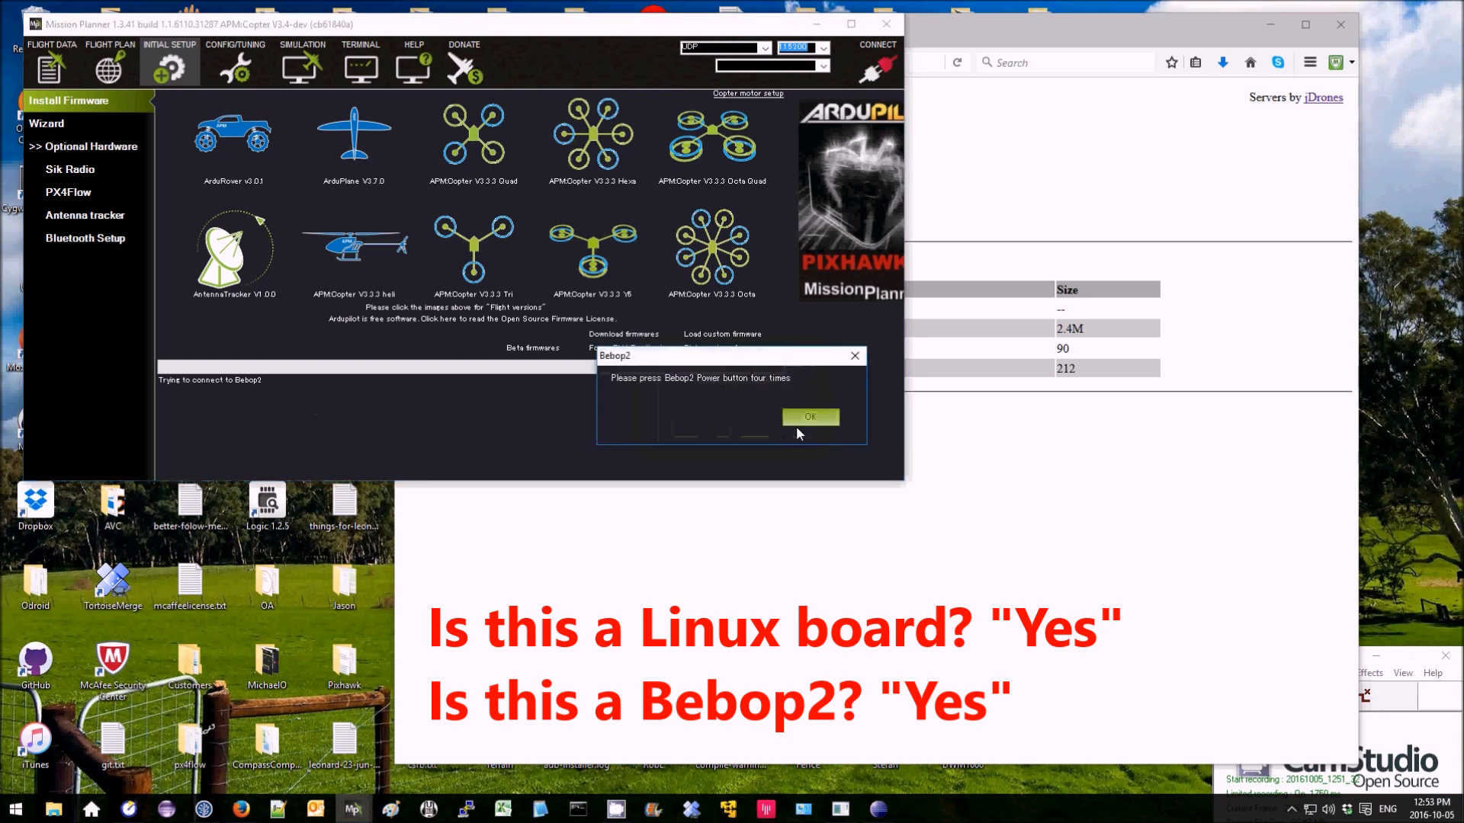
mouse_move(677, 378)
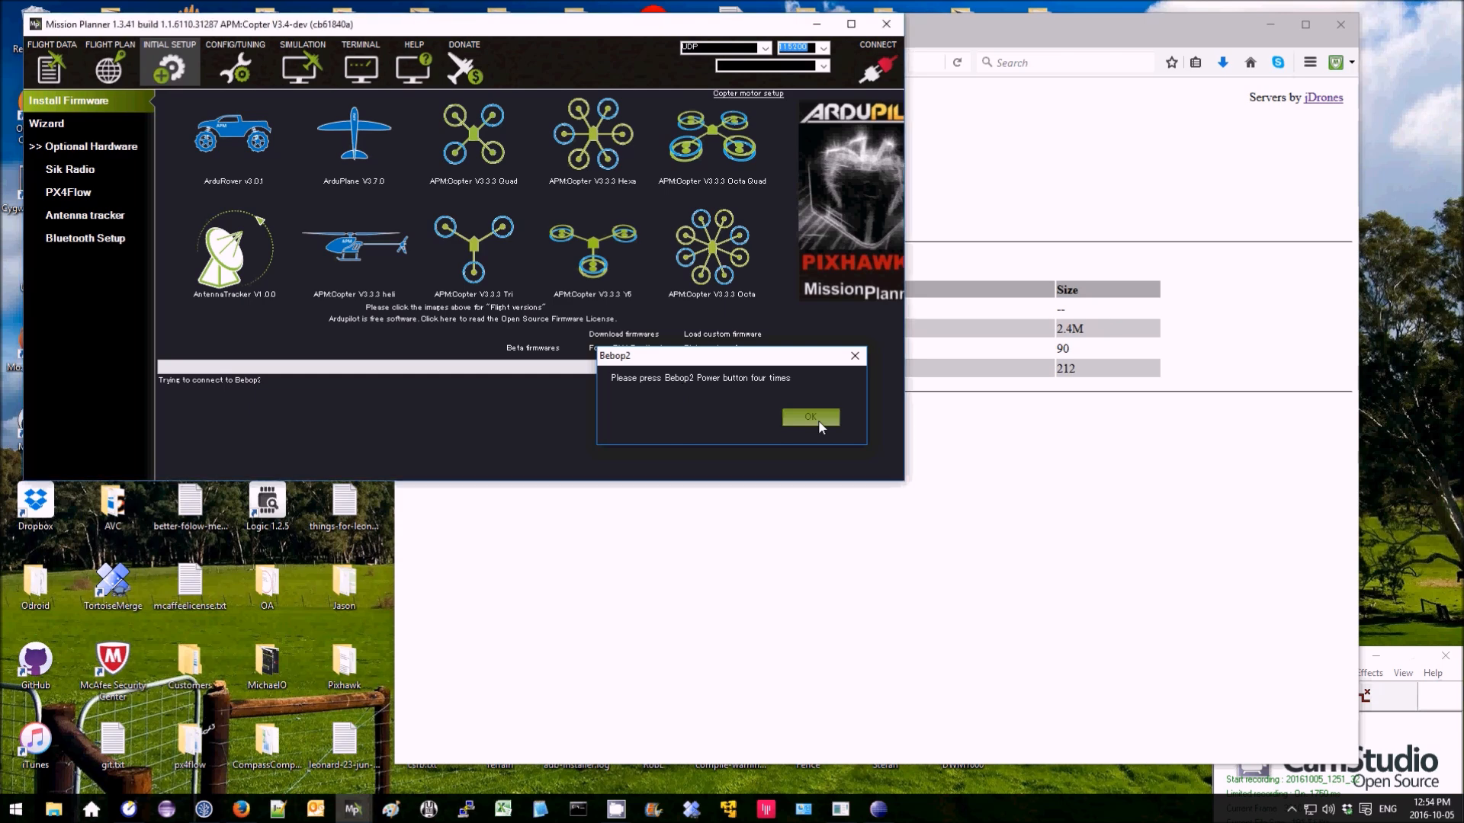
left_click(808, 416)
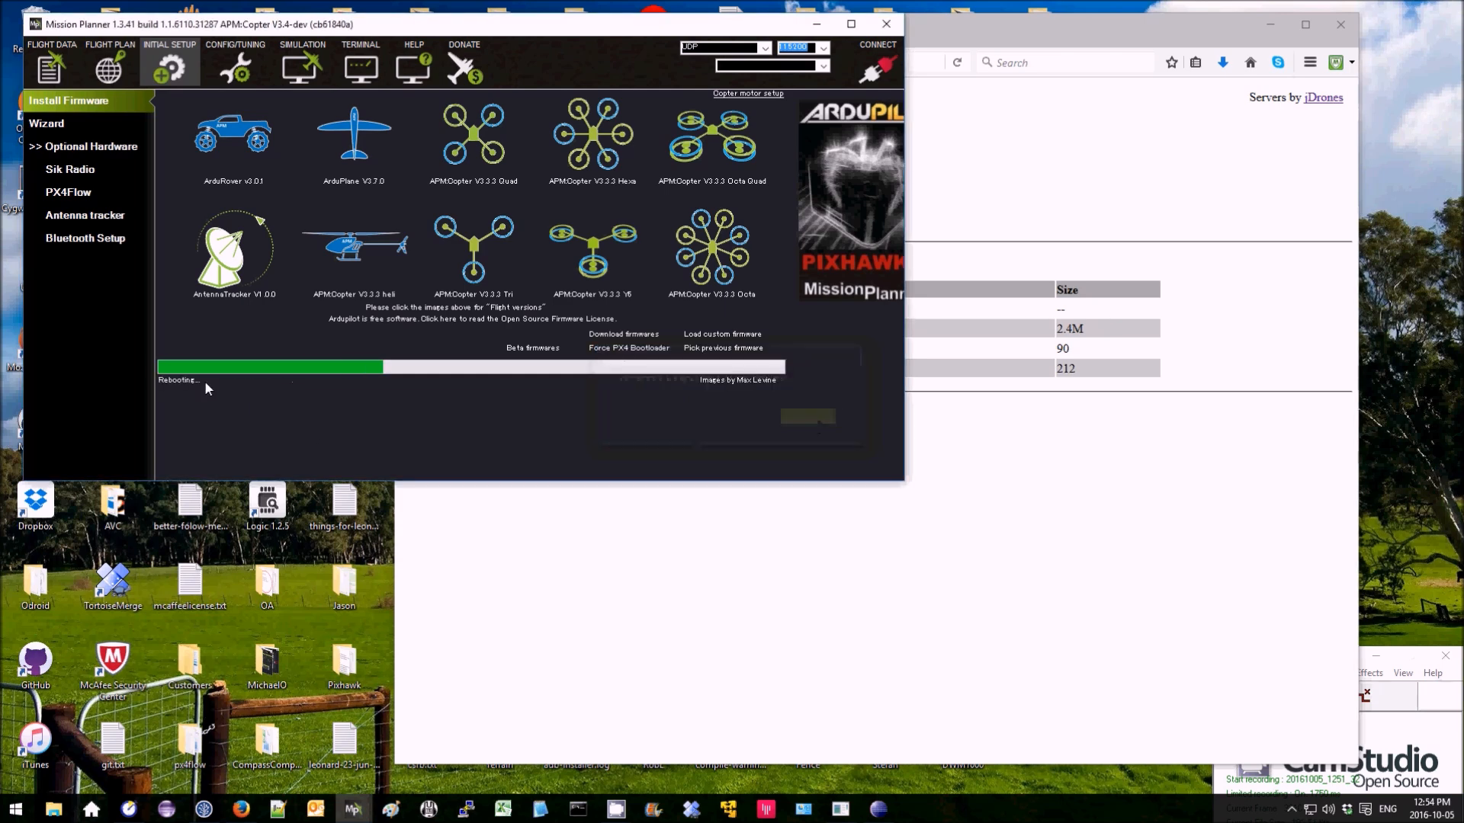
mouse_move(371, 389)
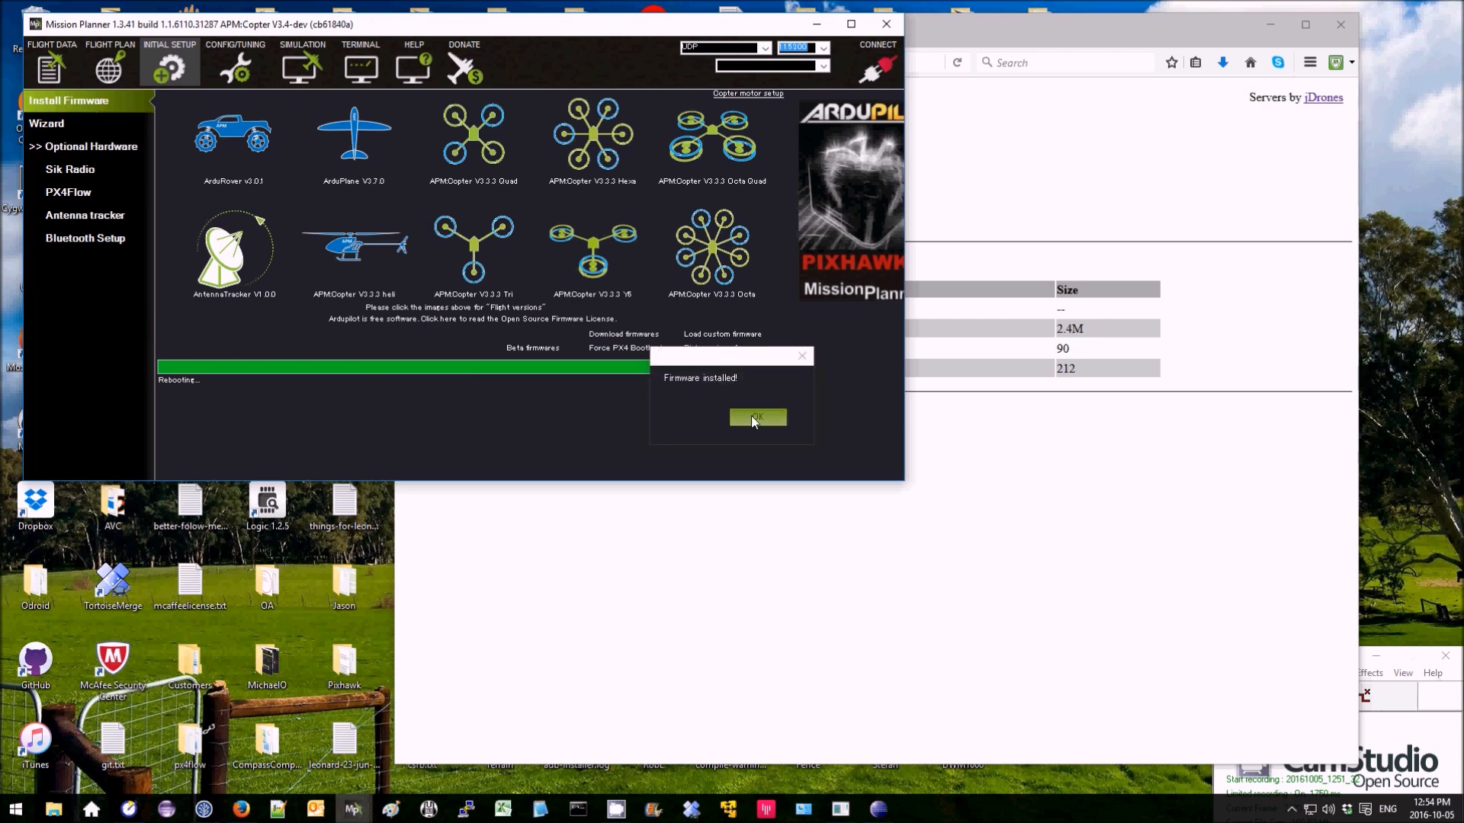
Step: Dismiss the Firmware installed message and join the Bebop2-K002405 Wi-Fi network
left_click(757, 417)
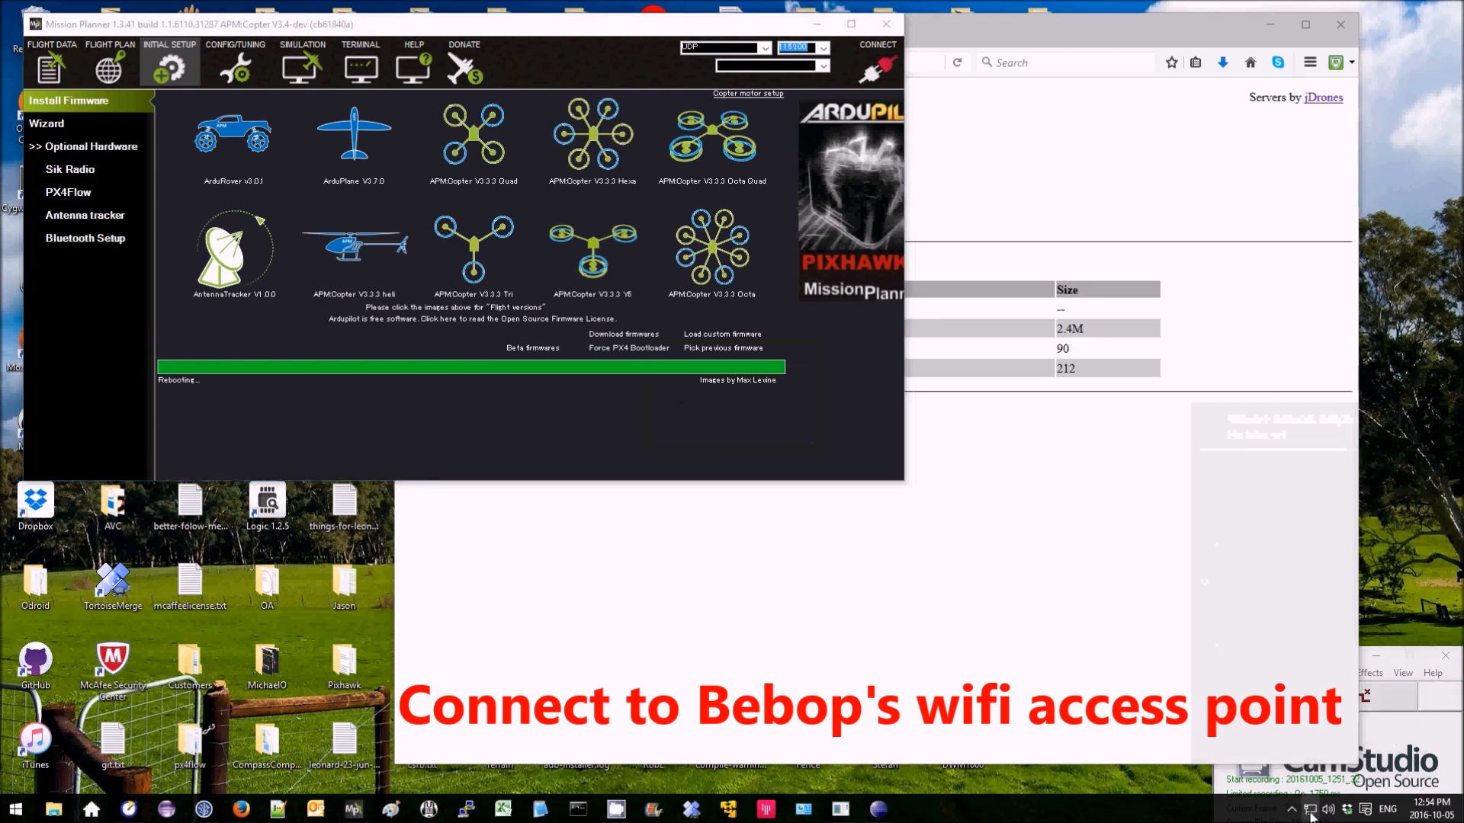
left_click(1311, 808)
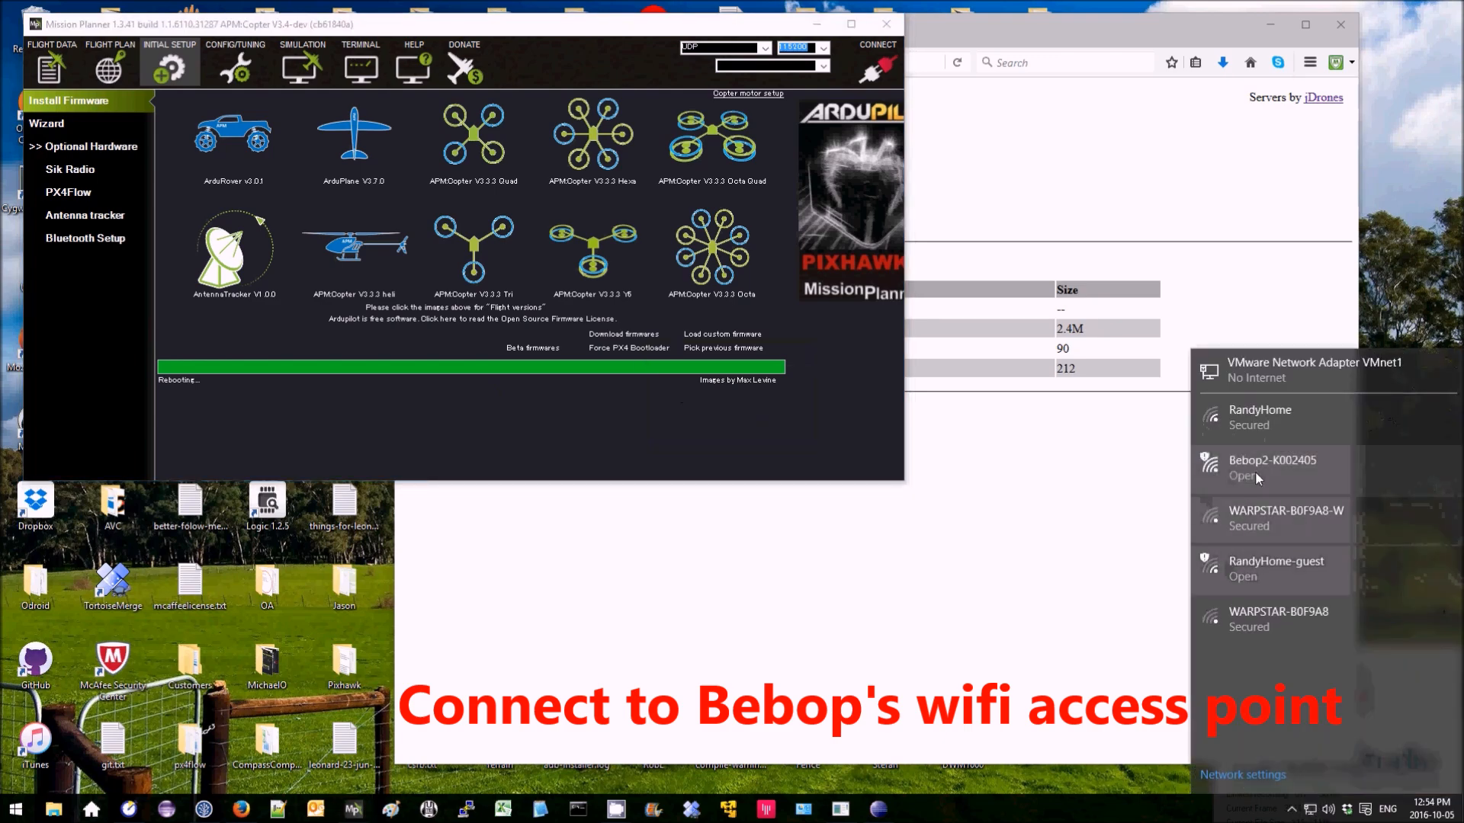
left_click(1271, 466)
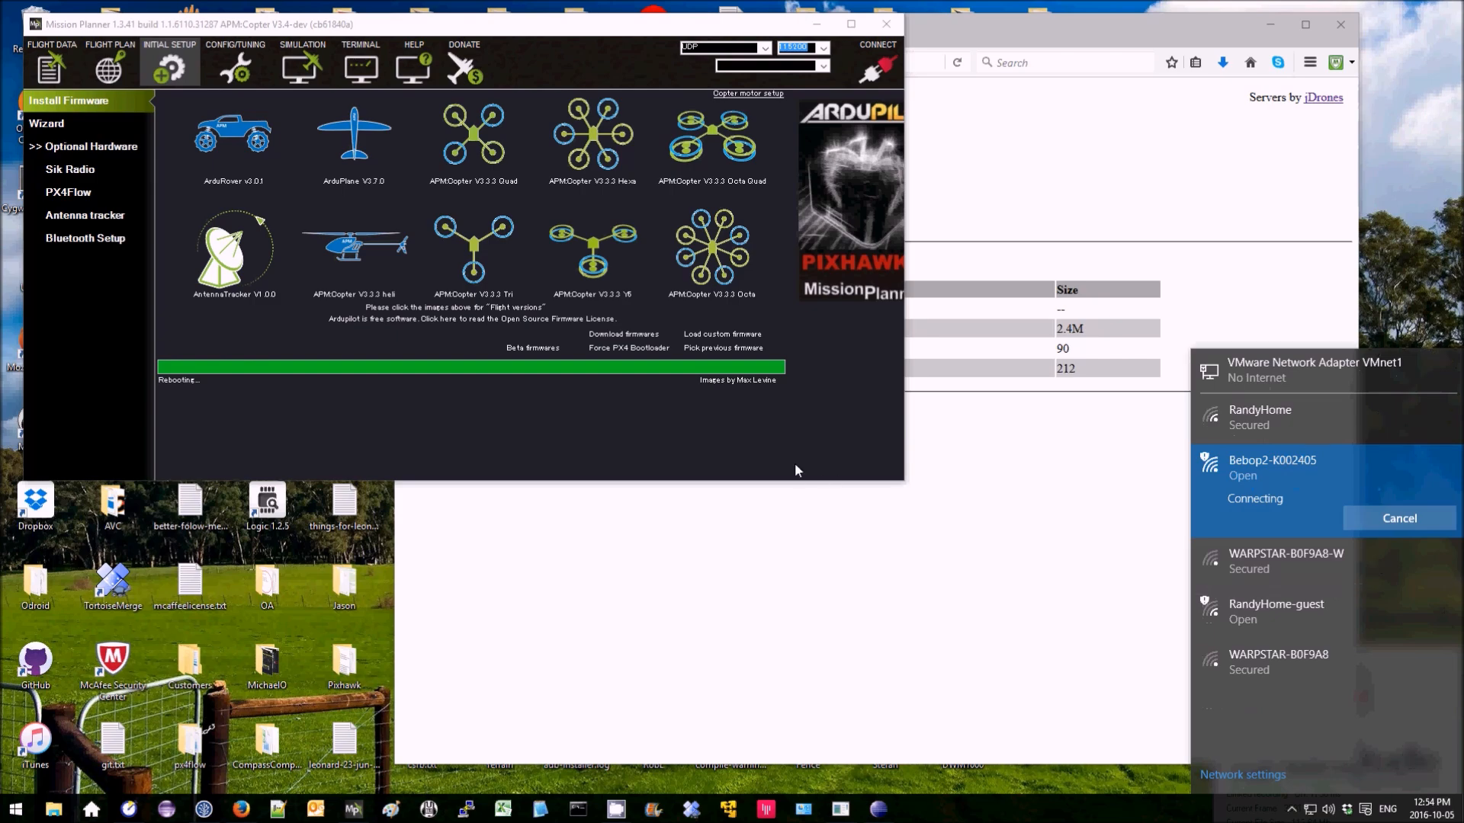
Step: From Flight Data, connect over UDP and accept listen port 14550
left_click(51, 47)
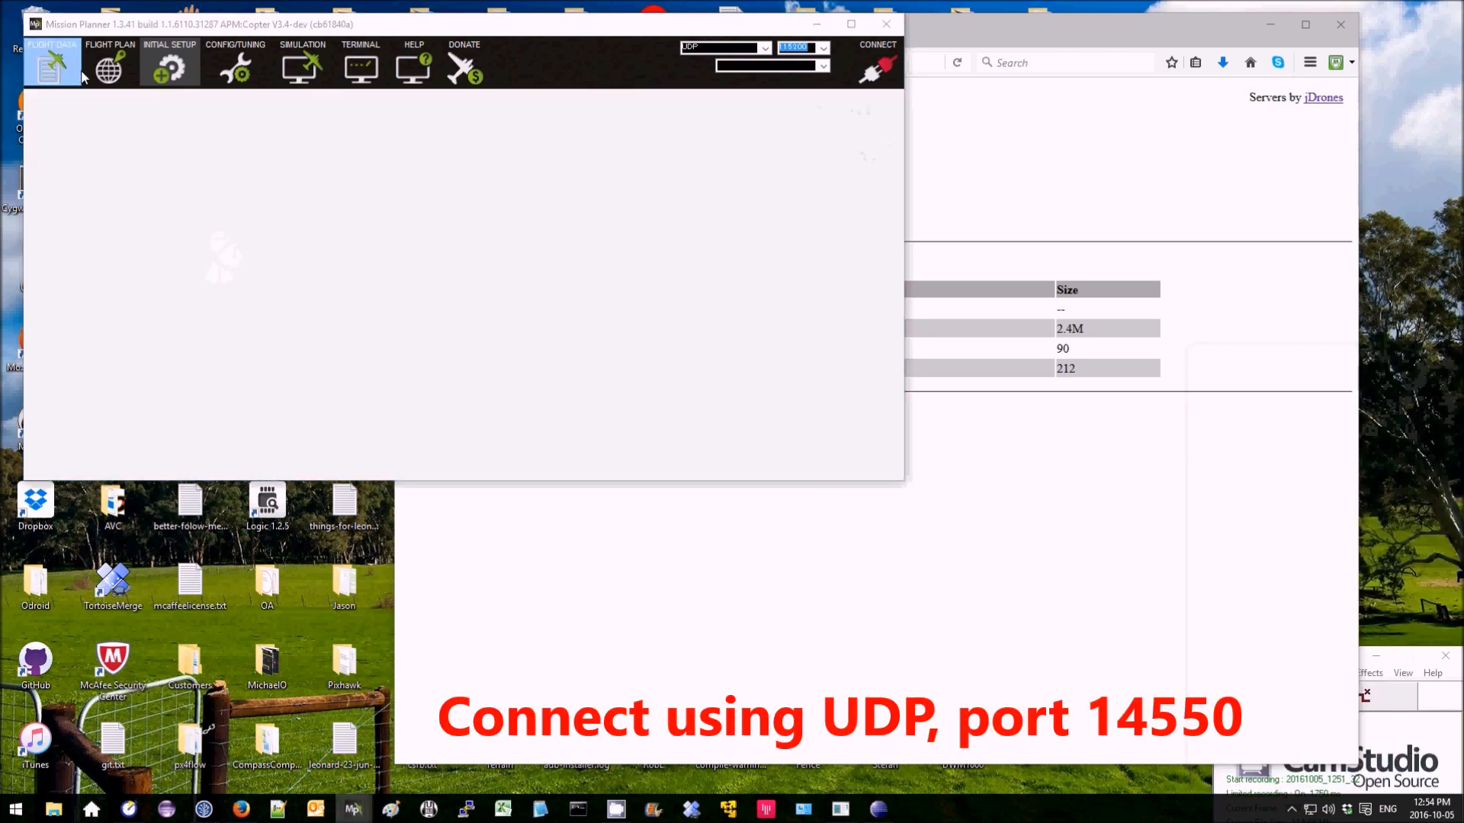
left_click(876, 44)
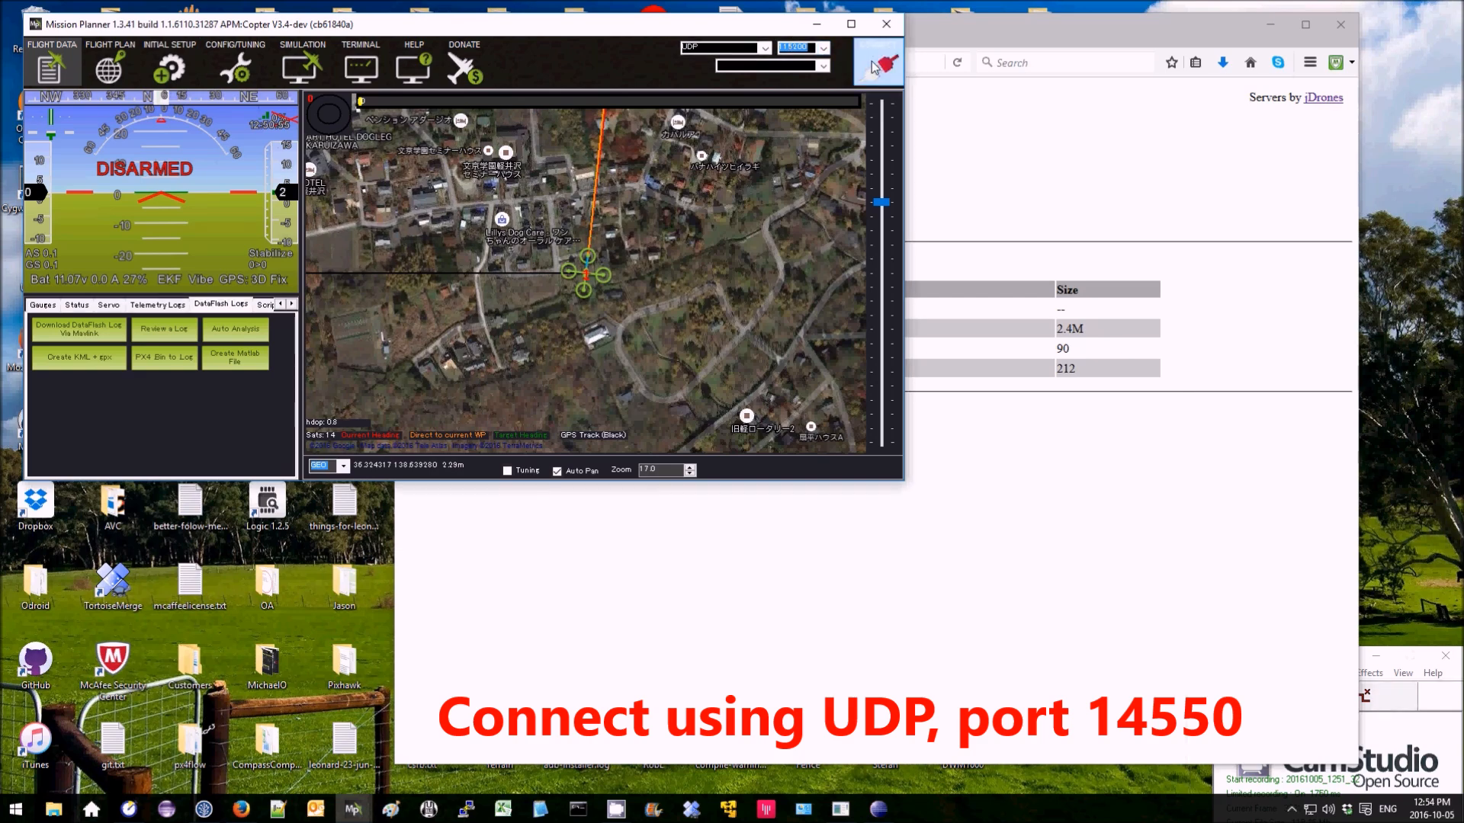
left_click(875, 63)
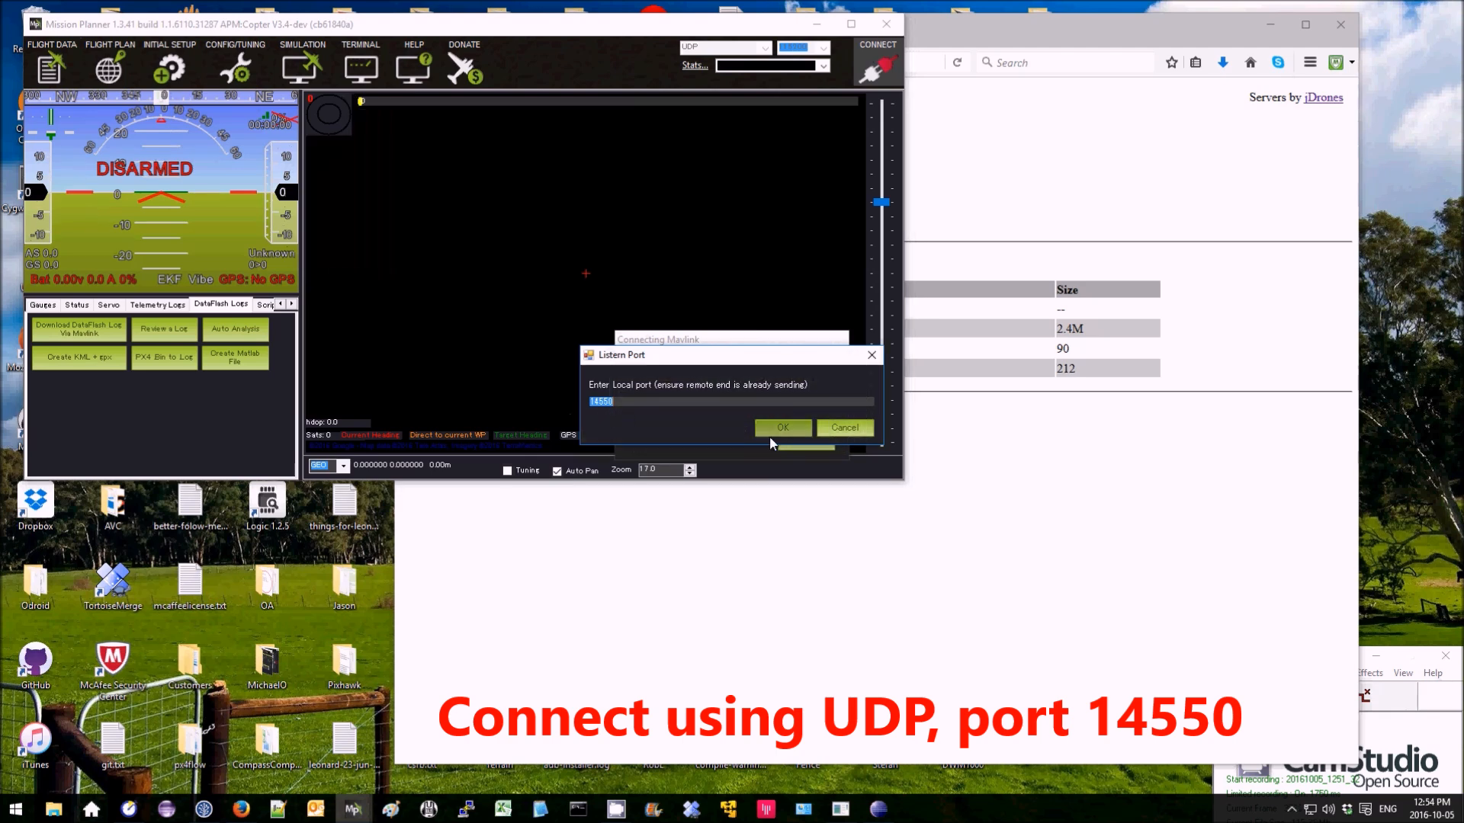
left_click(782, 428)
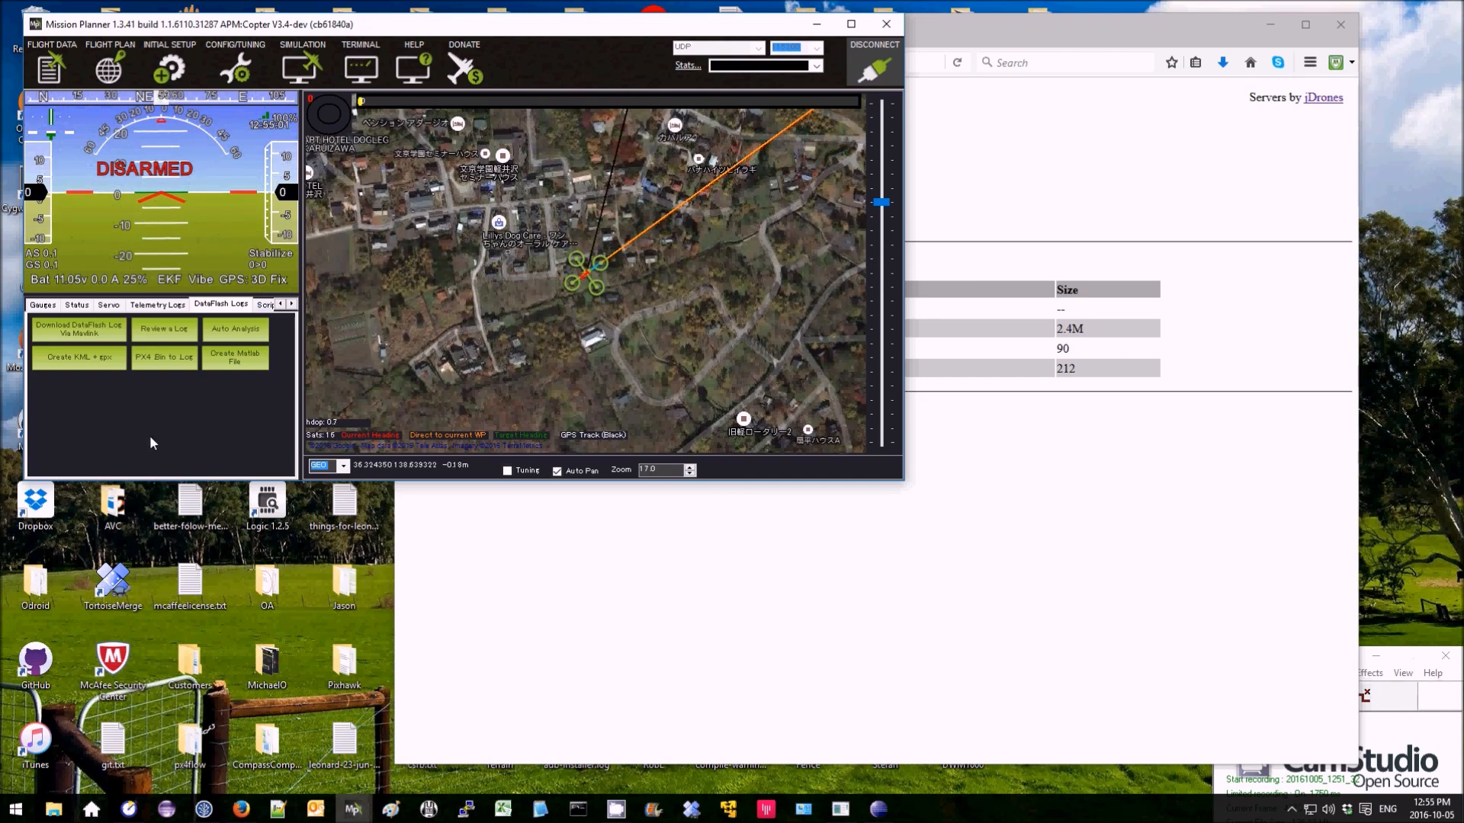
Step: Load Parrot_Bebop2.param as presaved parameters in the Full Parameter Tree and accept the comparison
left_click(236, 51)
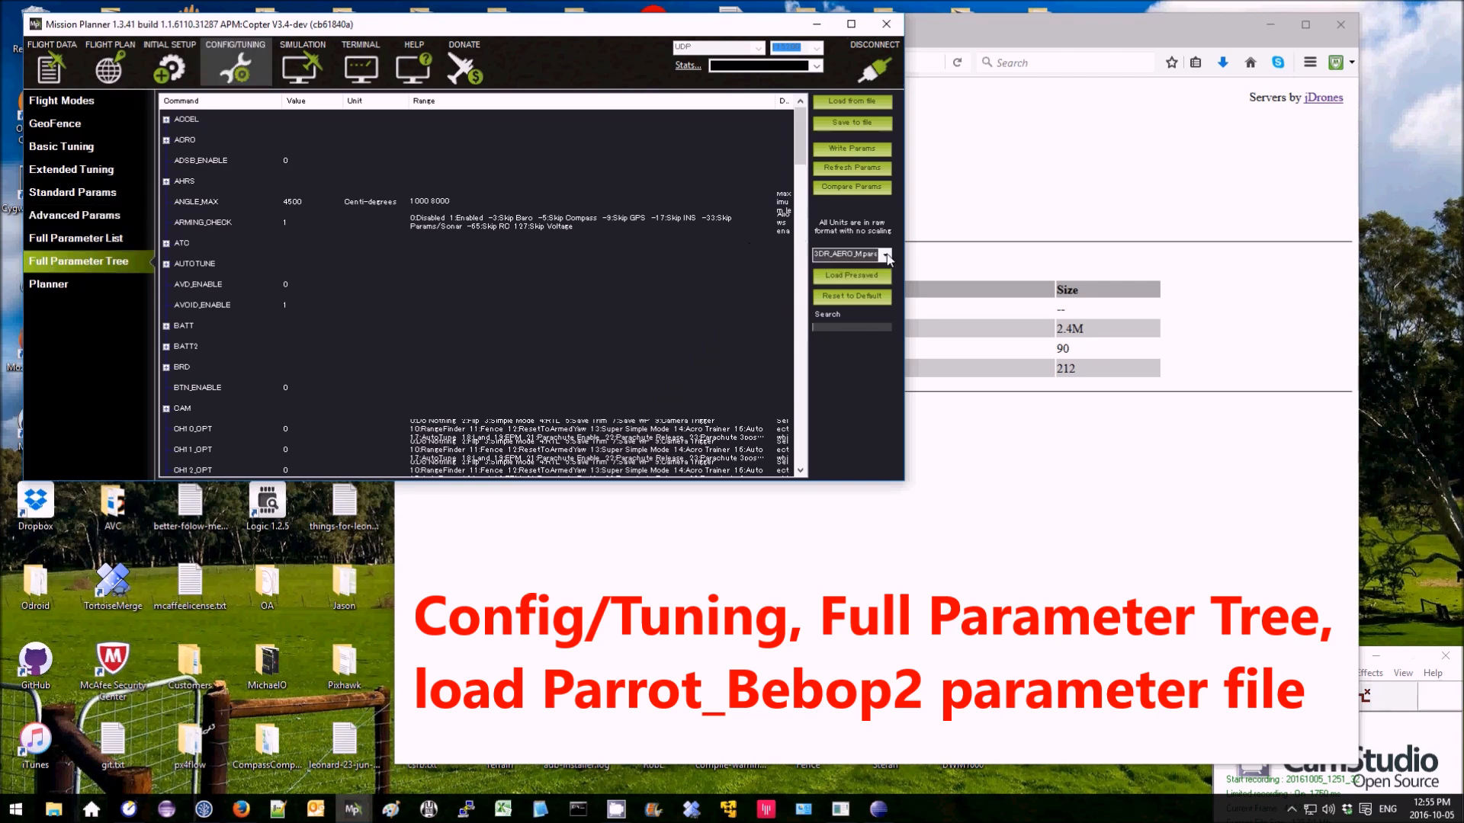
left_click(885, 254)
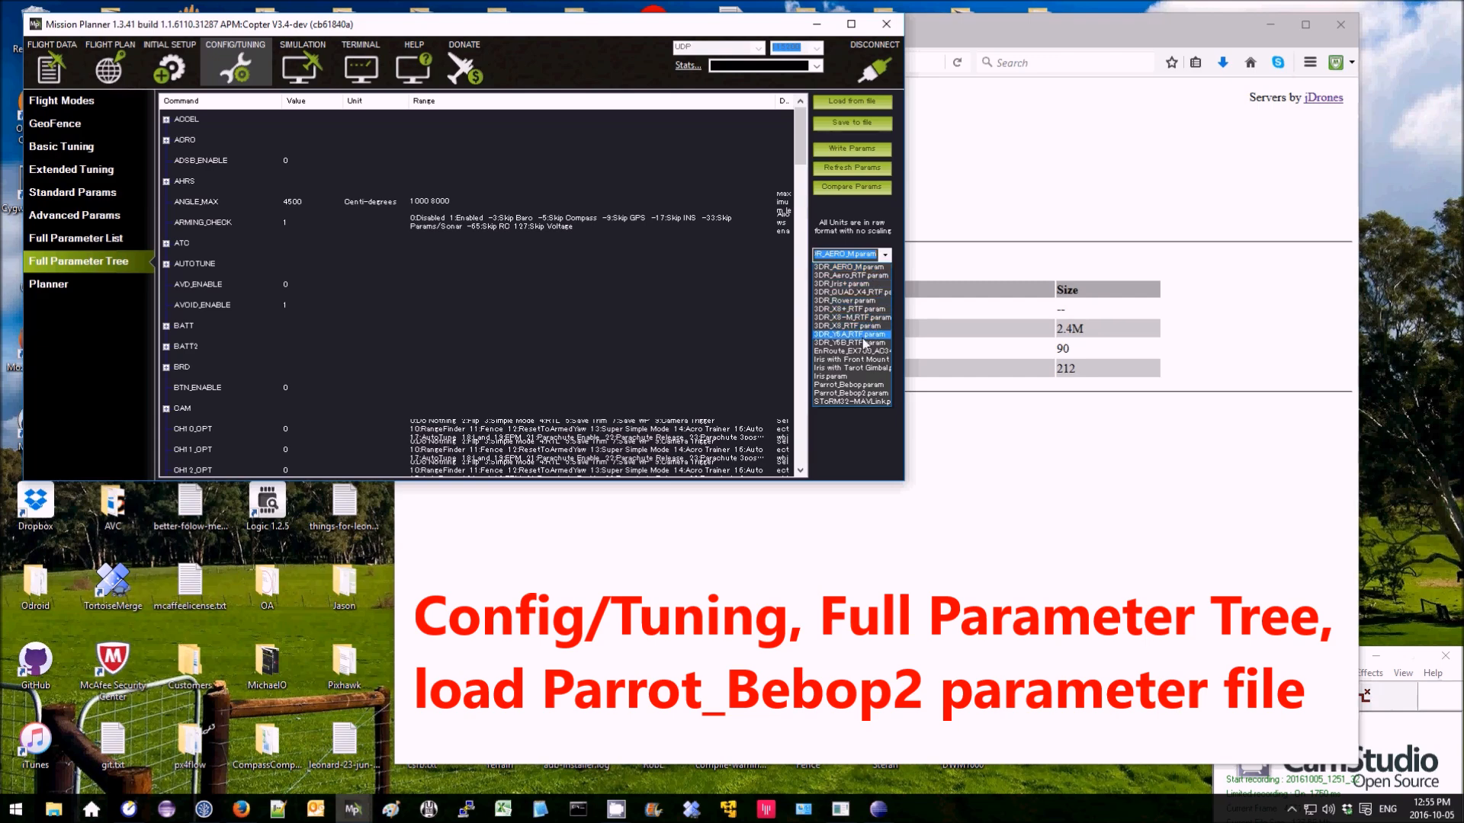
left_click(850, 393)
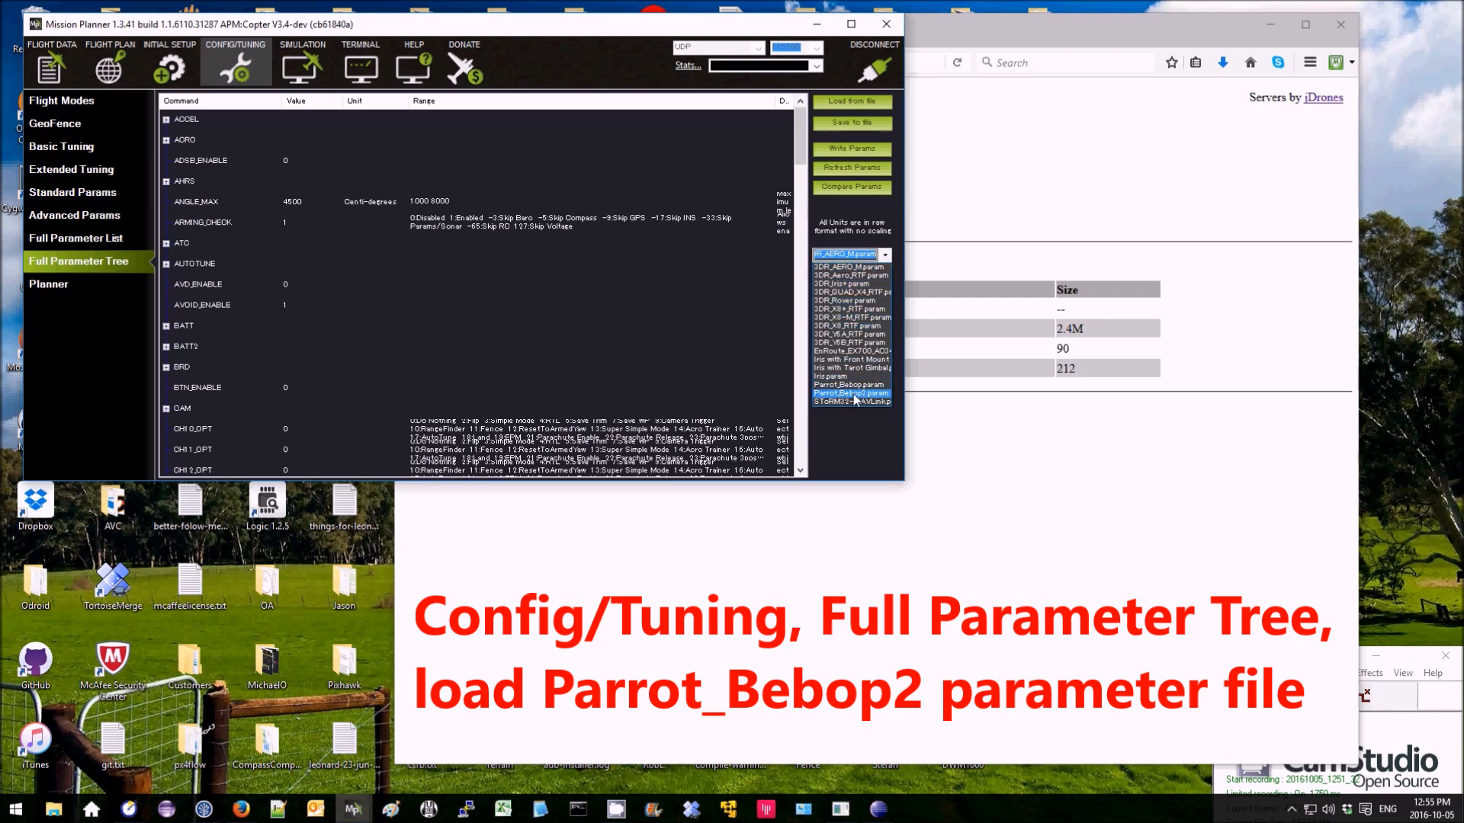
left_click(852, 393)
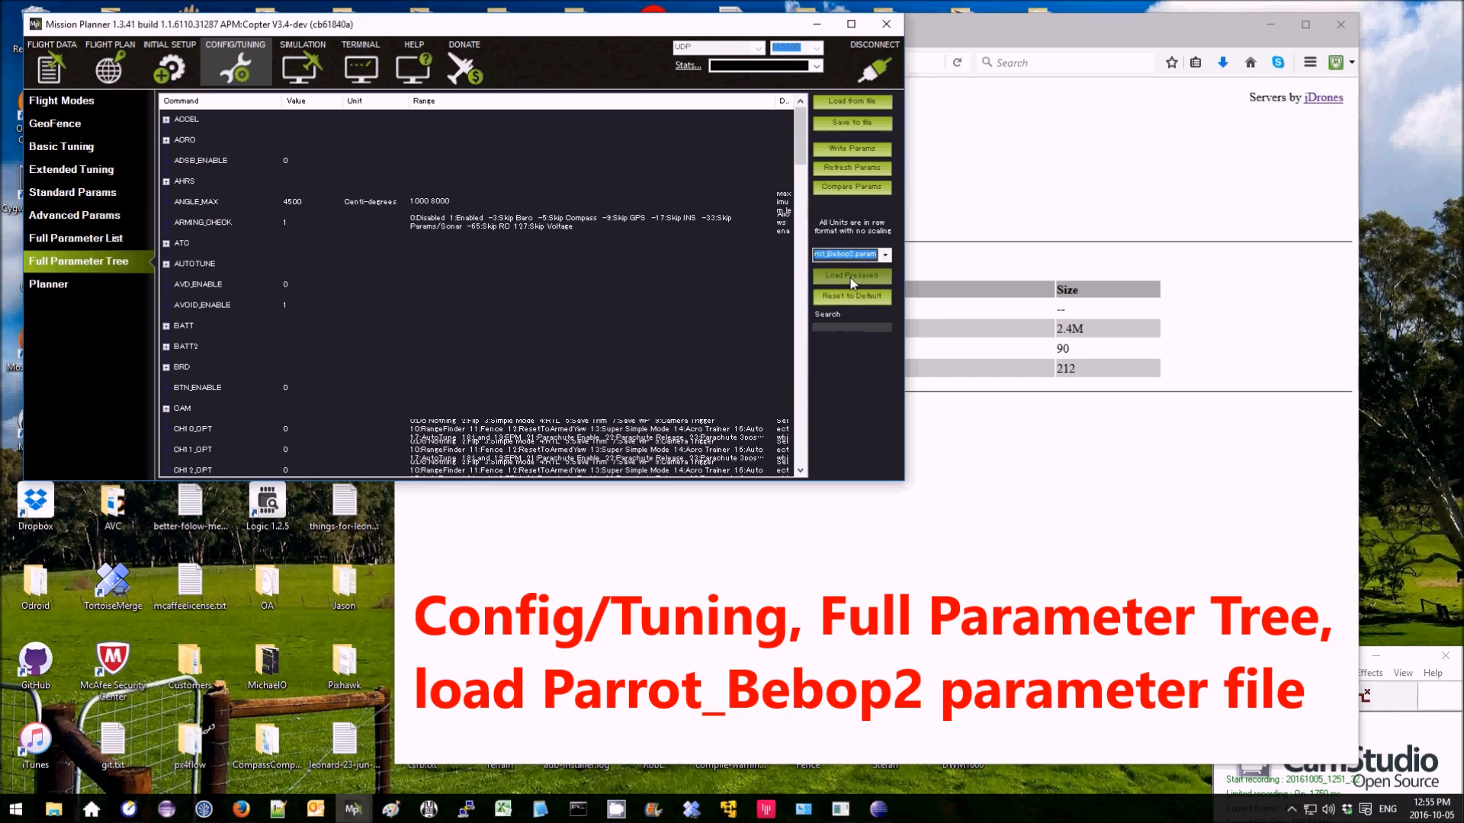
left_click(851, 274)
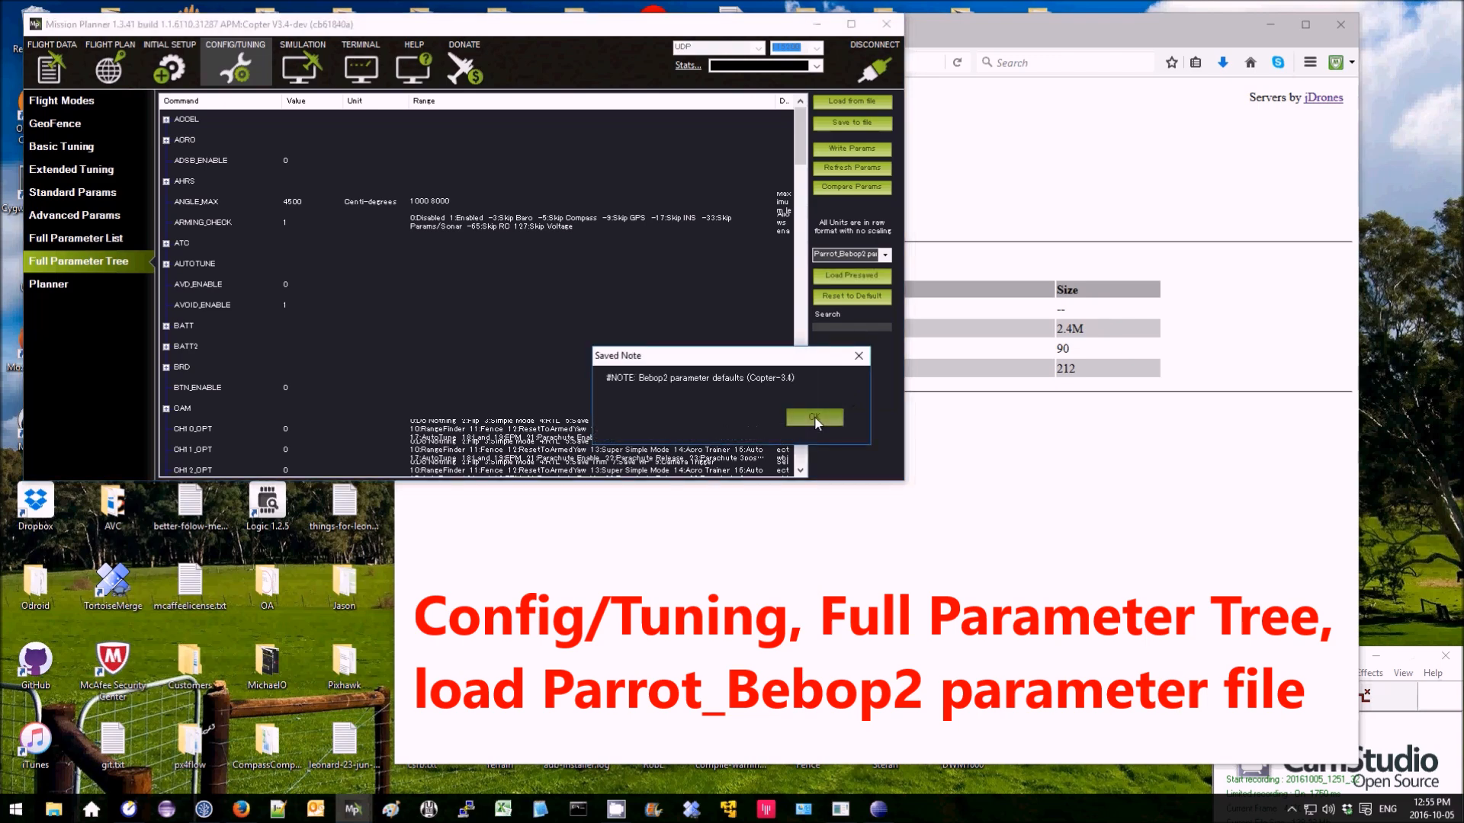
left_click(813, 417)
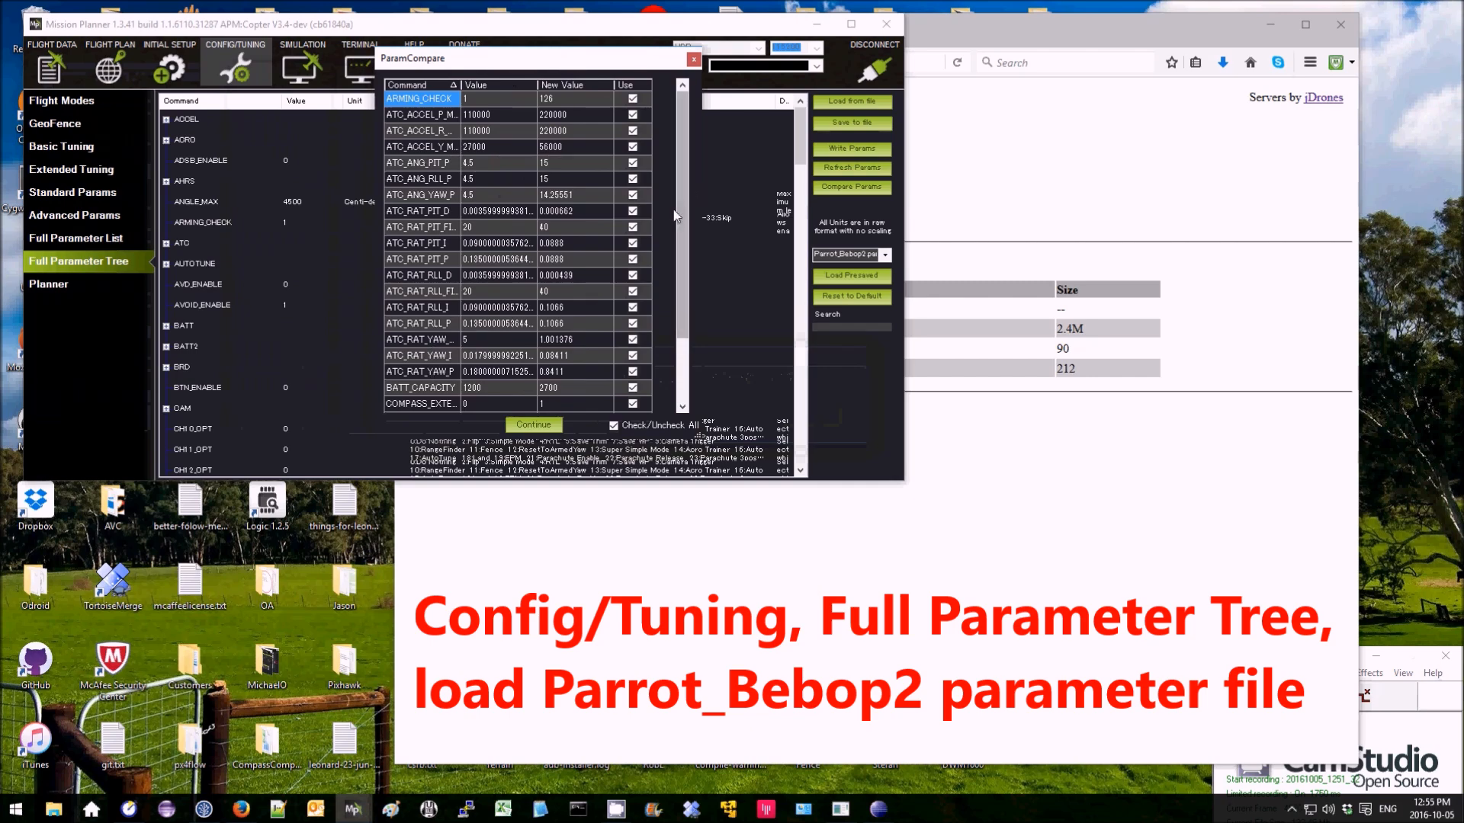
scroll("down", 3)
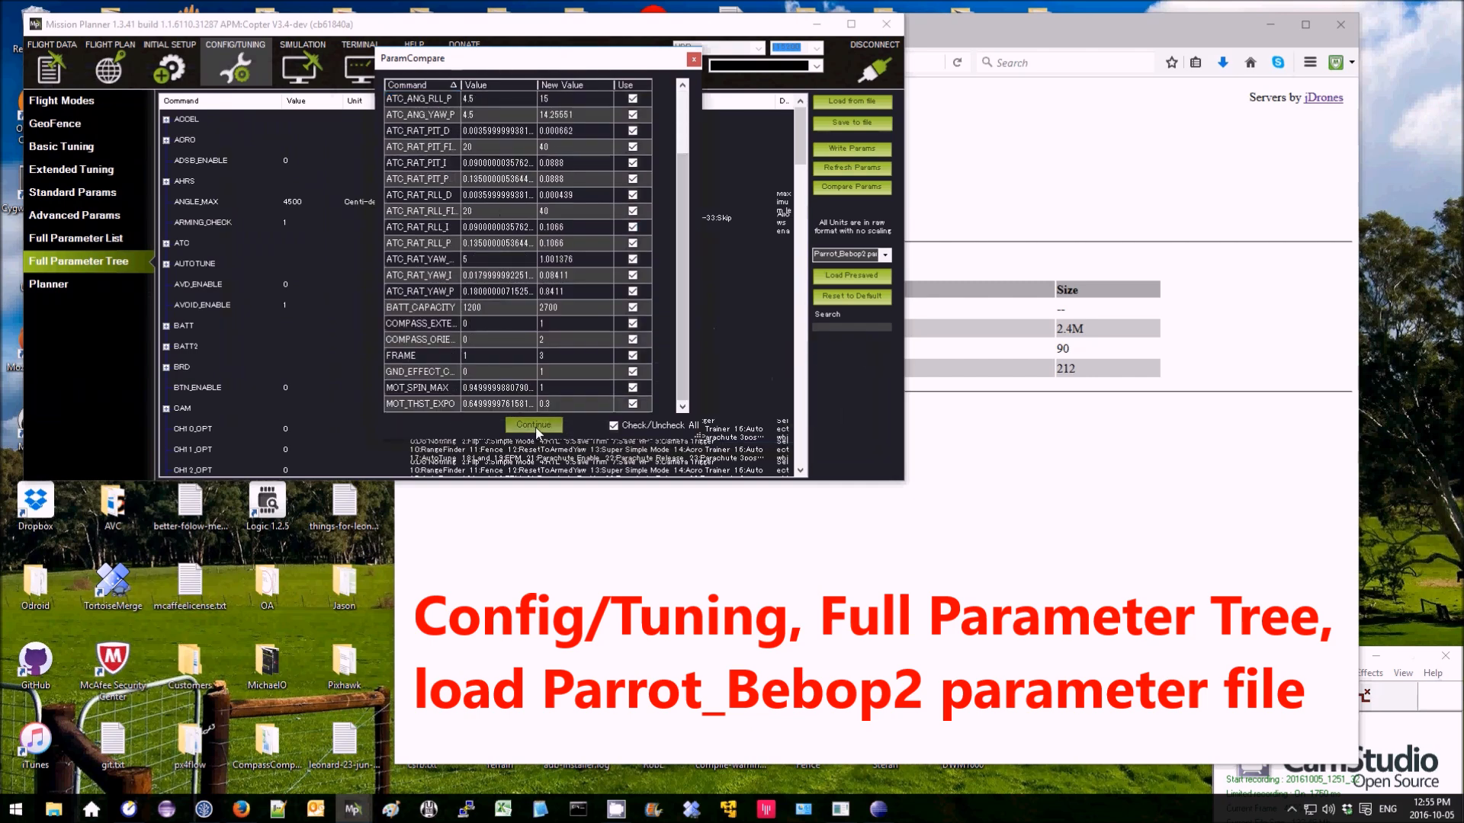
left_click(532, 425)
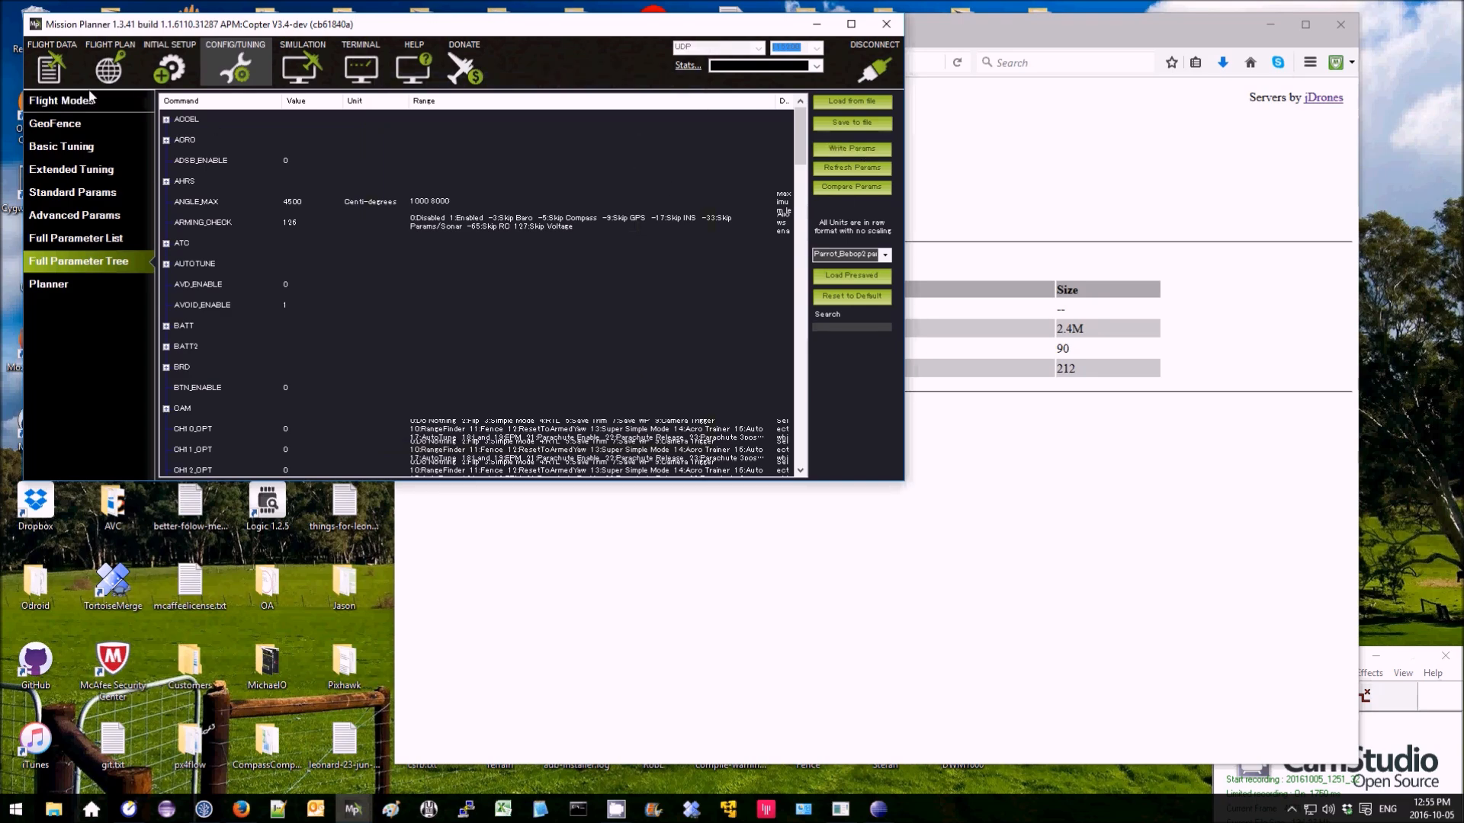
Step: Open the Joystick window from the Actions tab in Flight Data
left_click(51, 50)
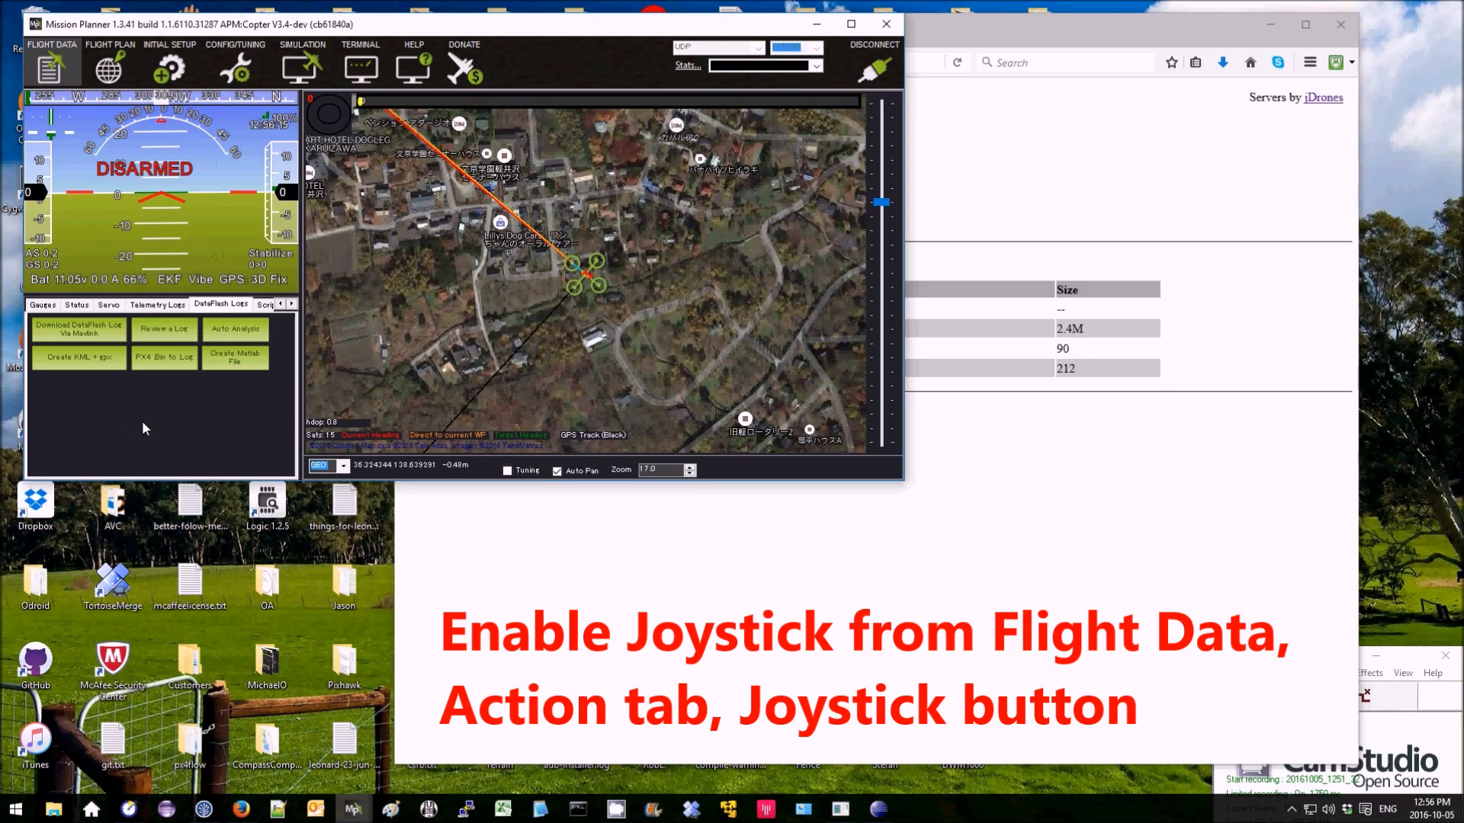
left_click(42, 304)
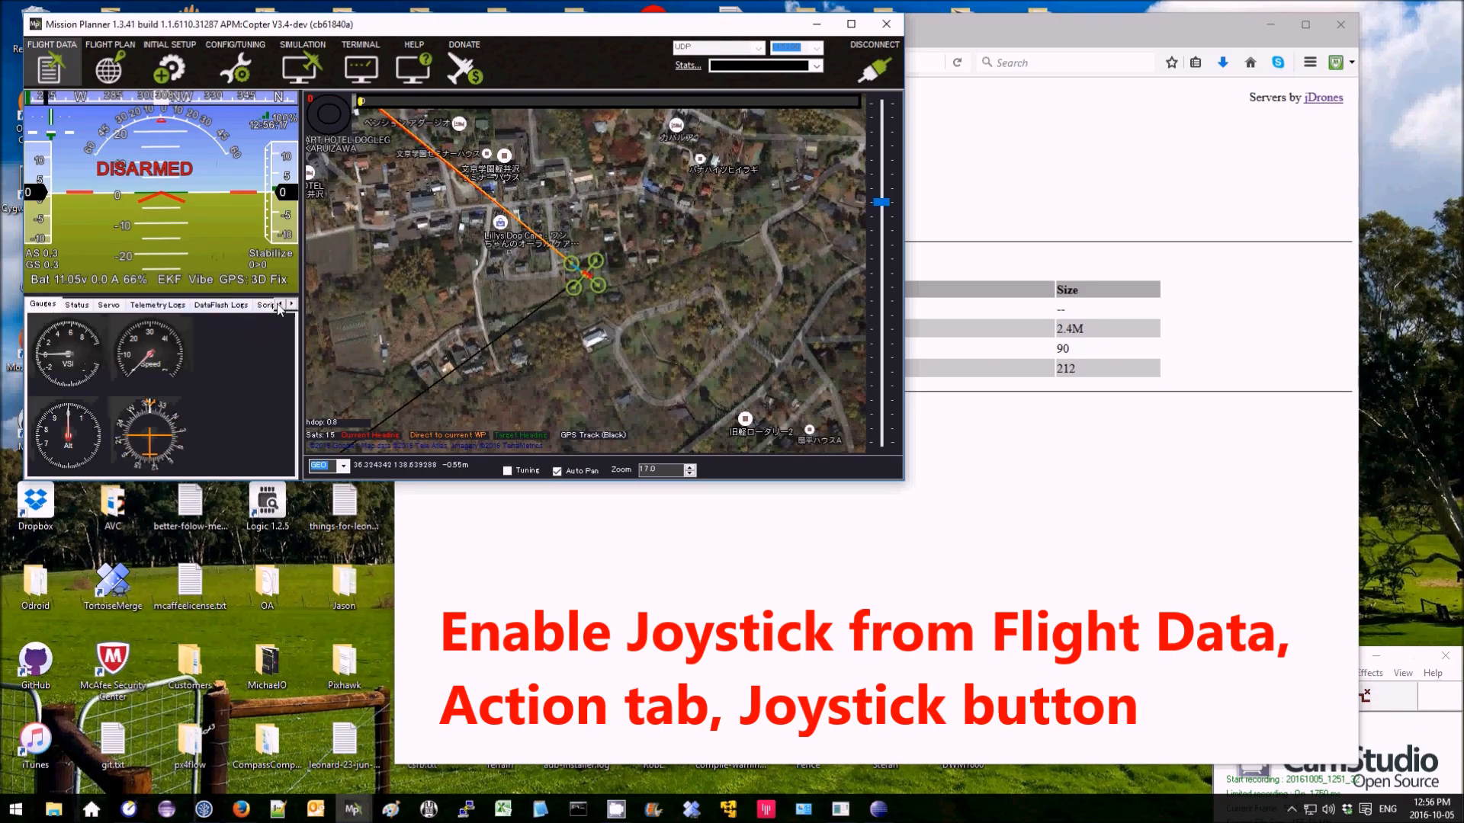
left_click(75, 304)
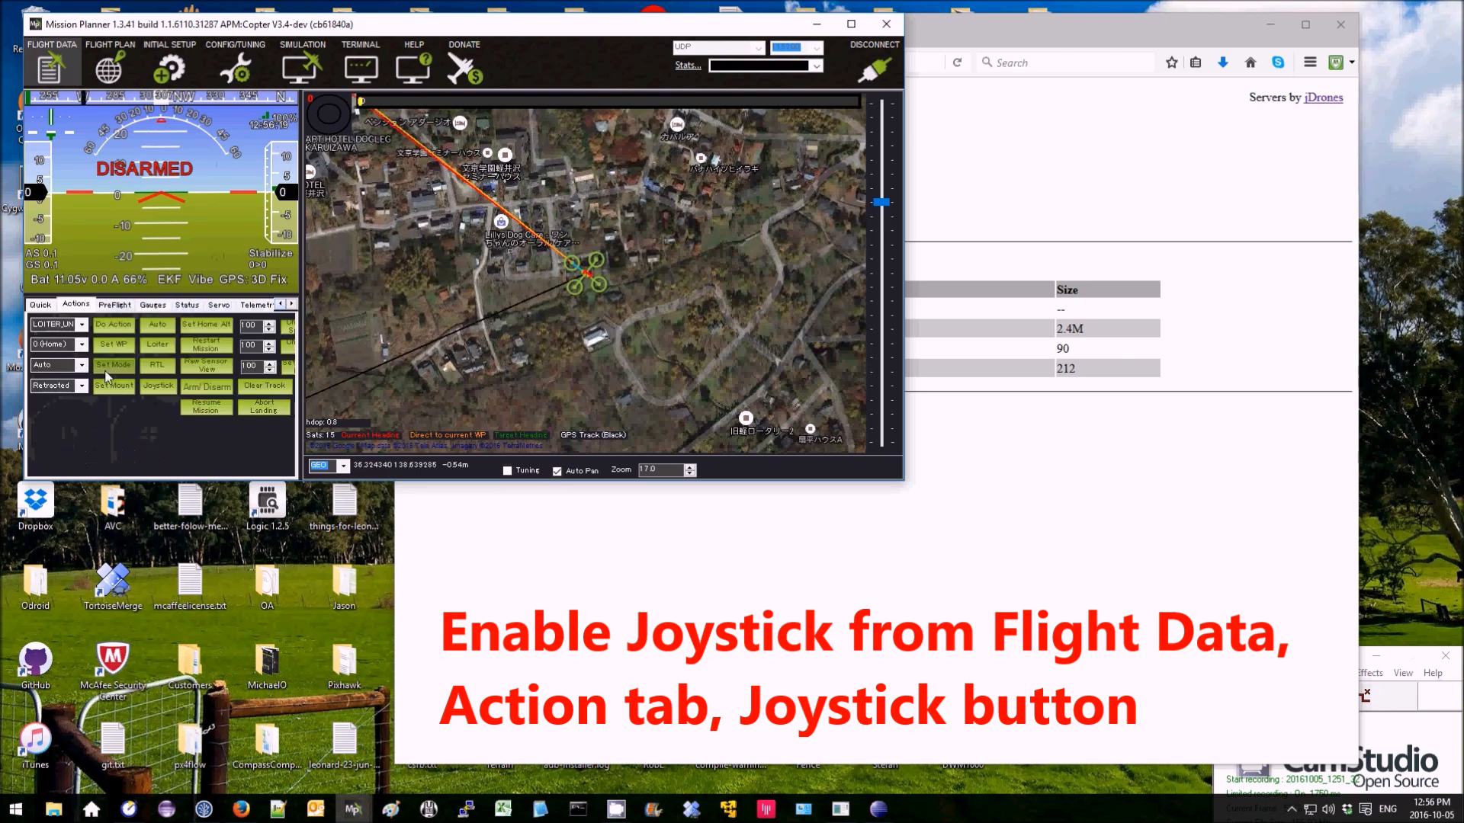
left_click(158, 385)
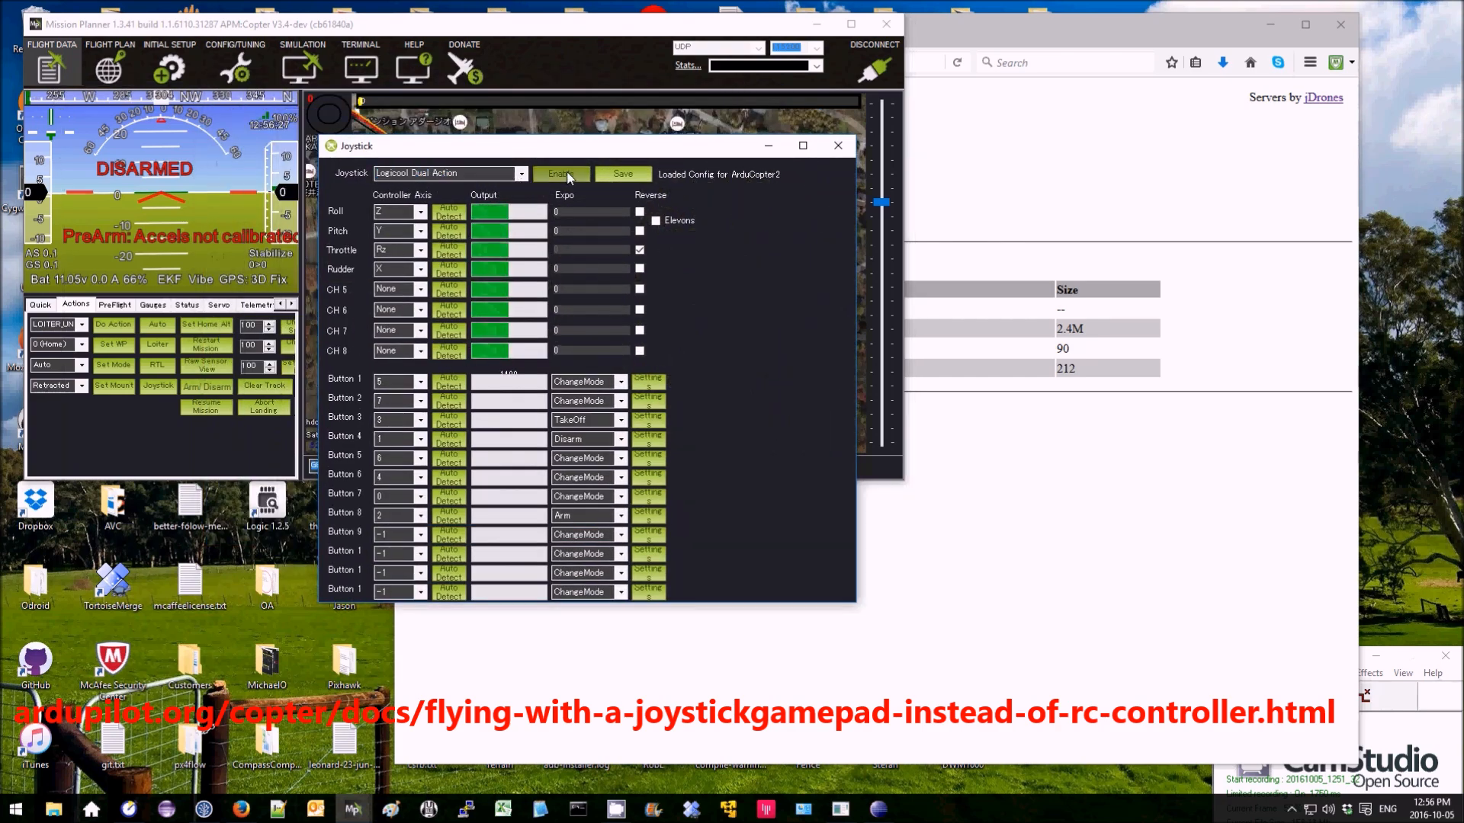
Step: Enable joystick control and set a button's flight mode to Stabilize
left_click(561, 174)
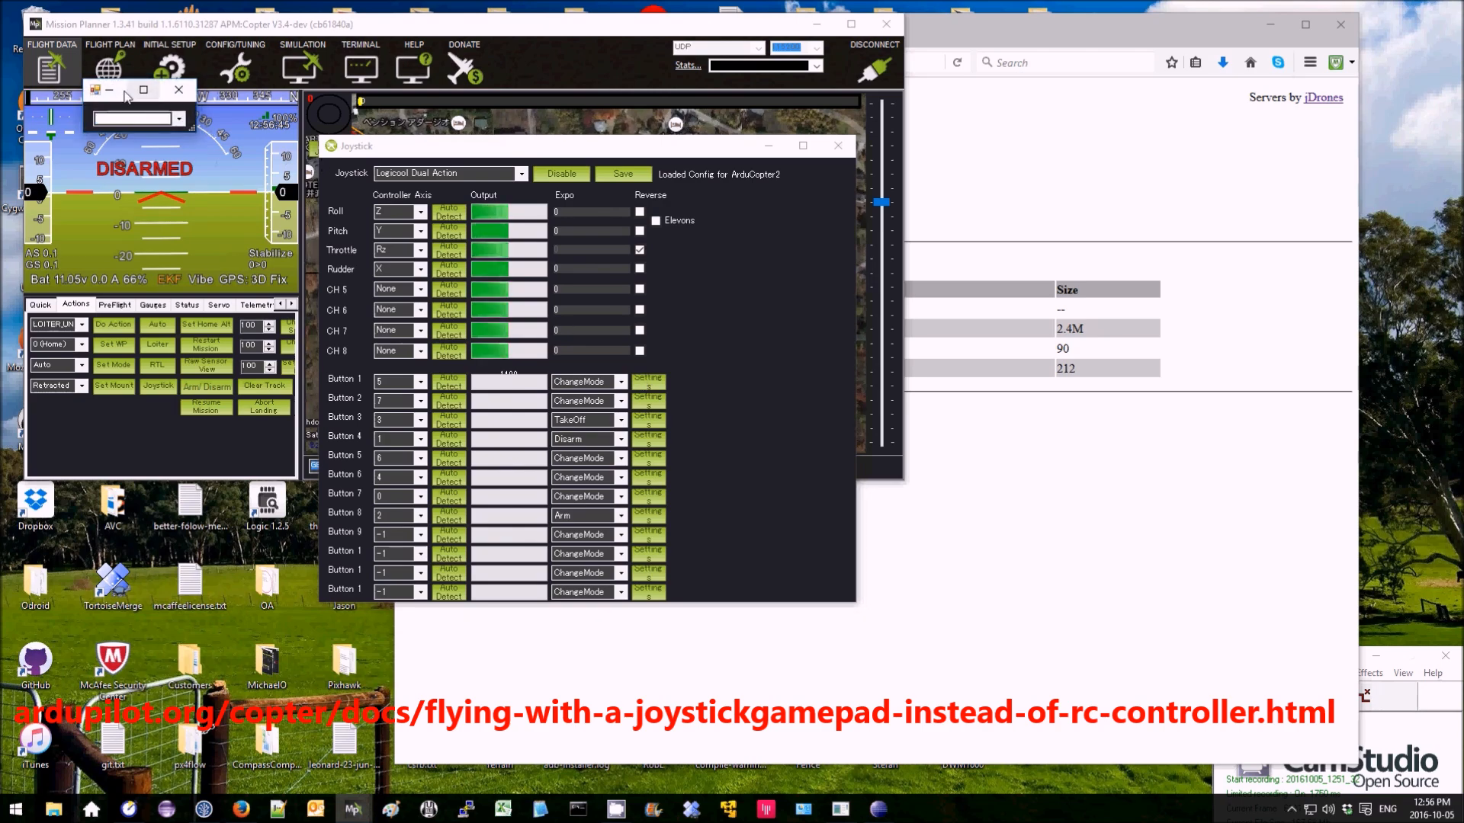
left_click(136, 119)
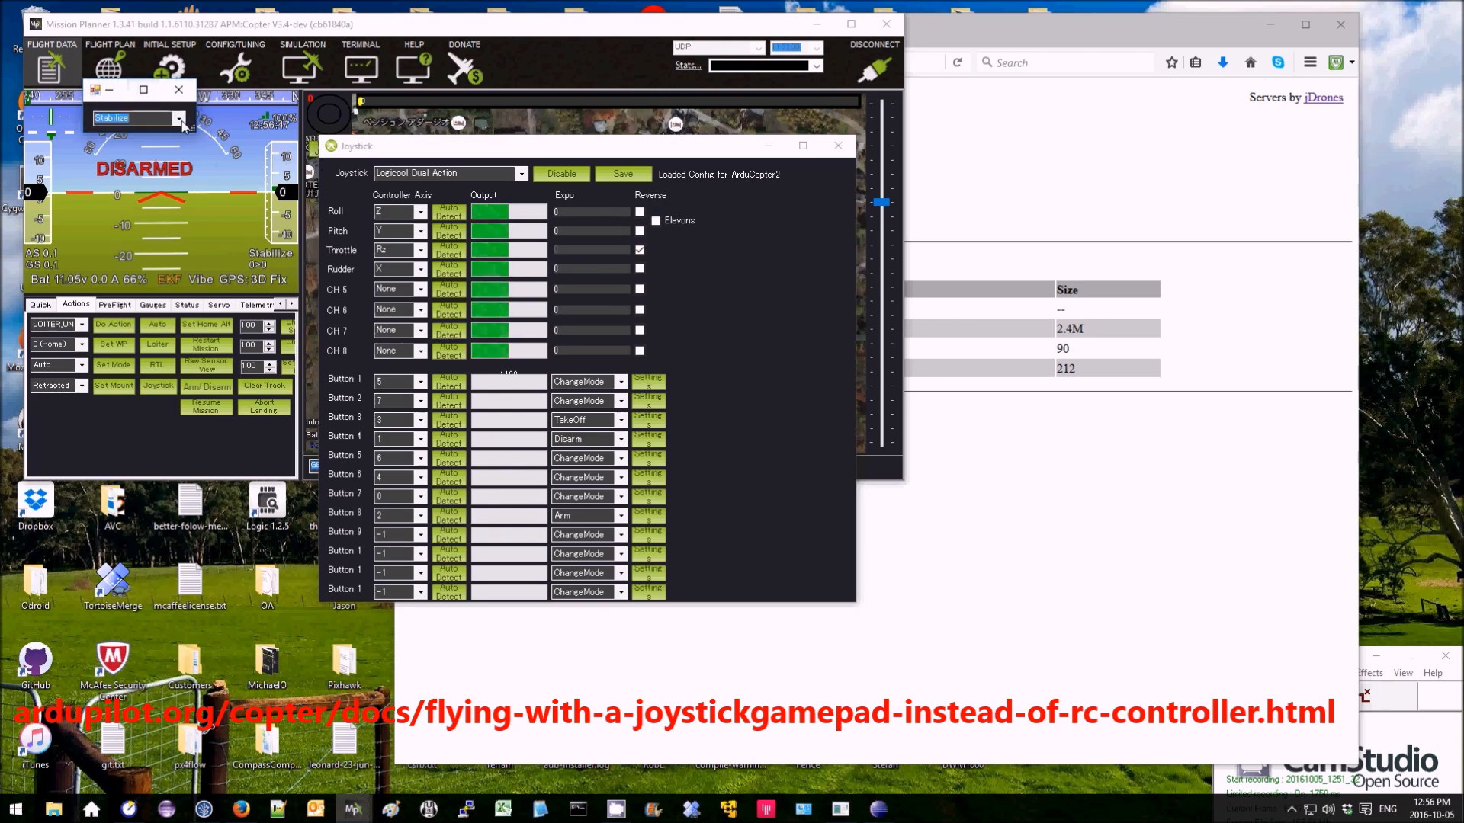